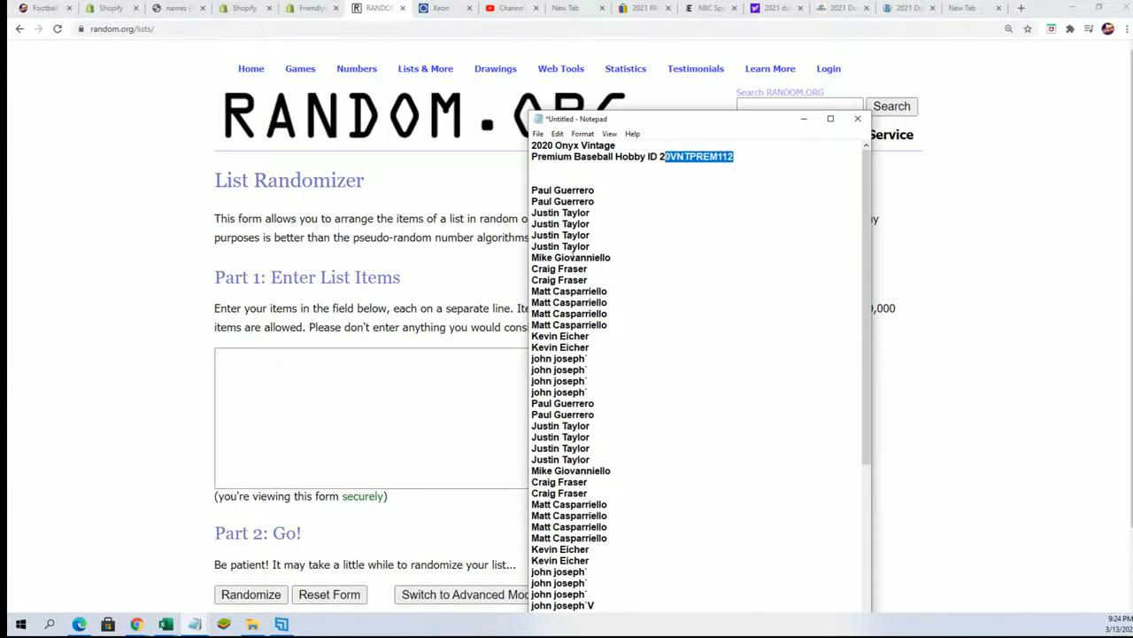
- Scroll through the Onyx Vintage owner names in Notepad
scroll(down, 3)
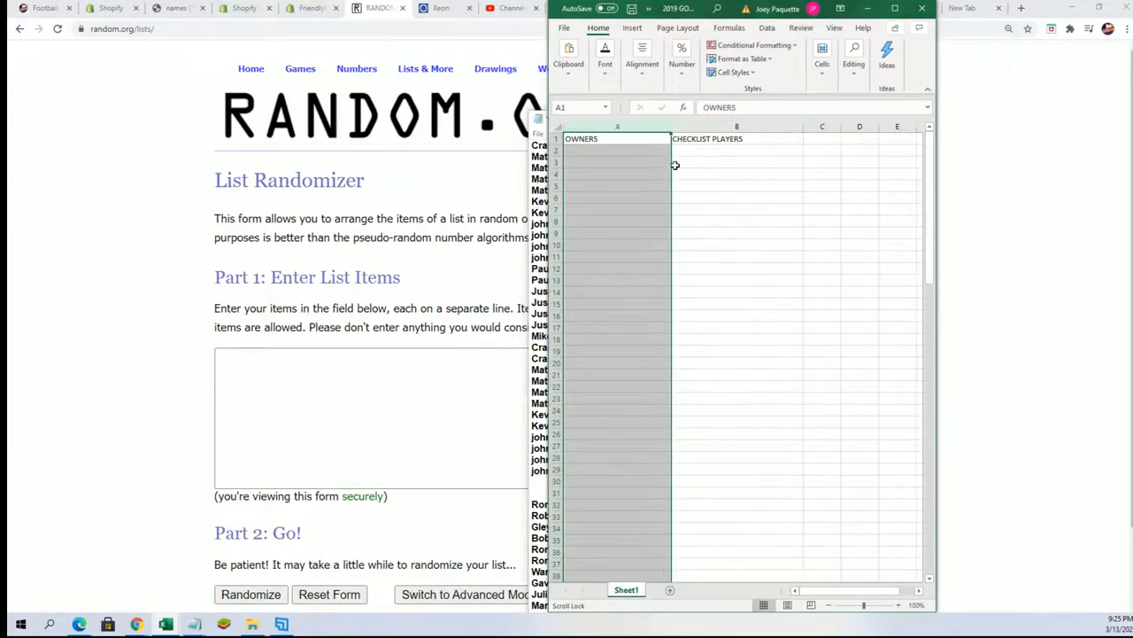
mouse_move(740, 251)
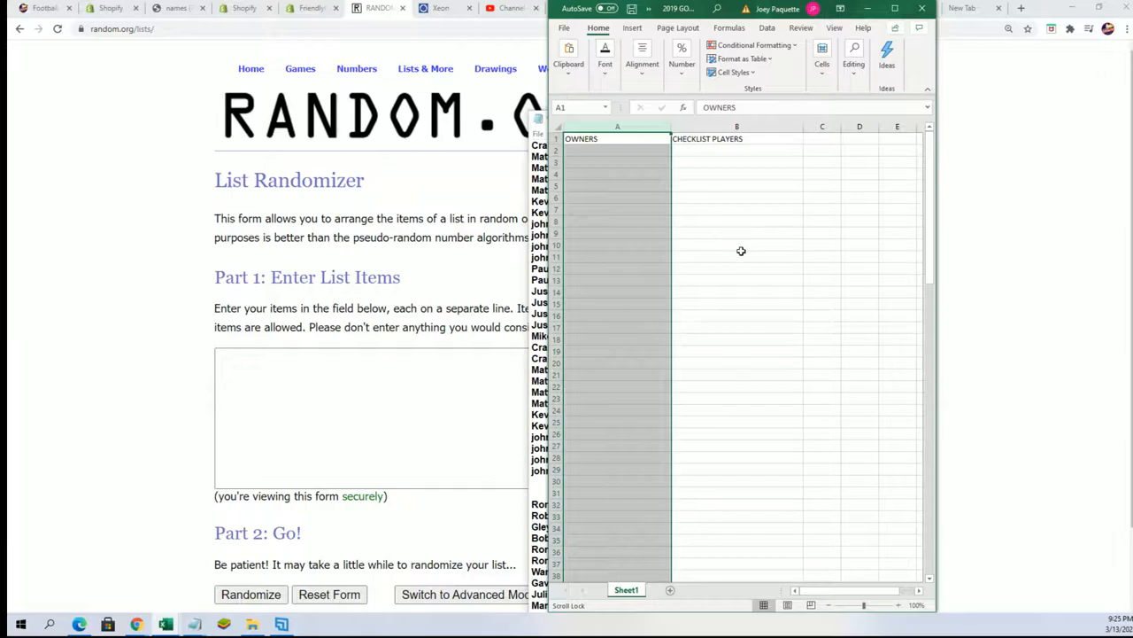
mouse_move(841, 93)
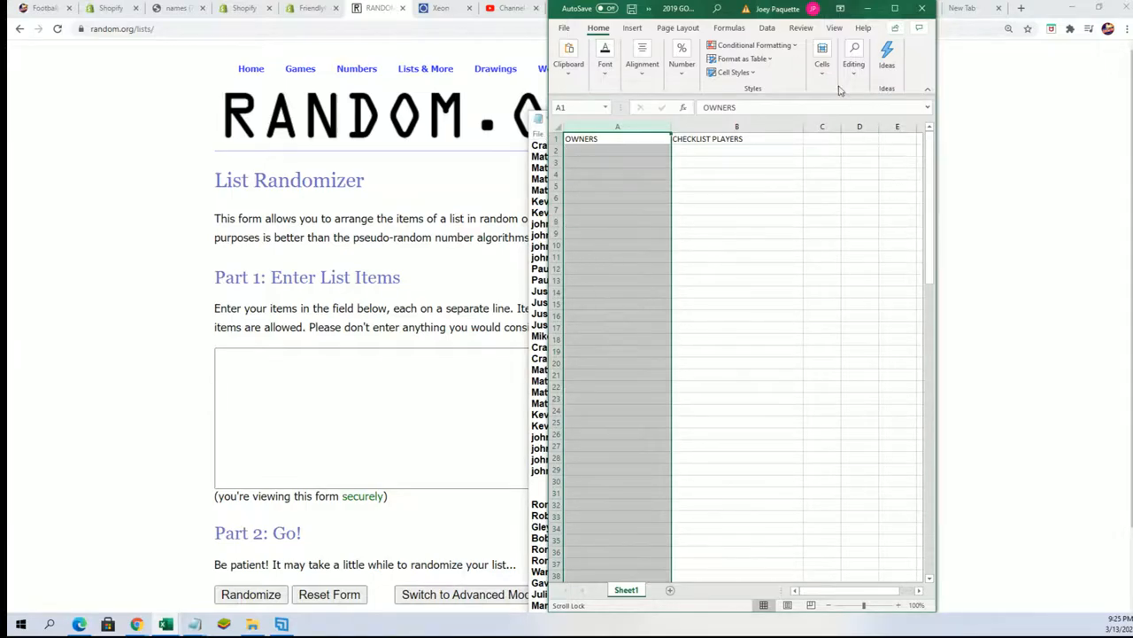
click(616, 151)
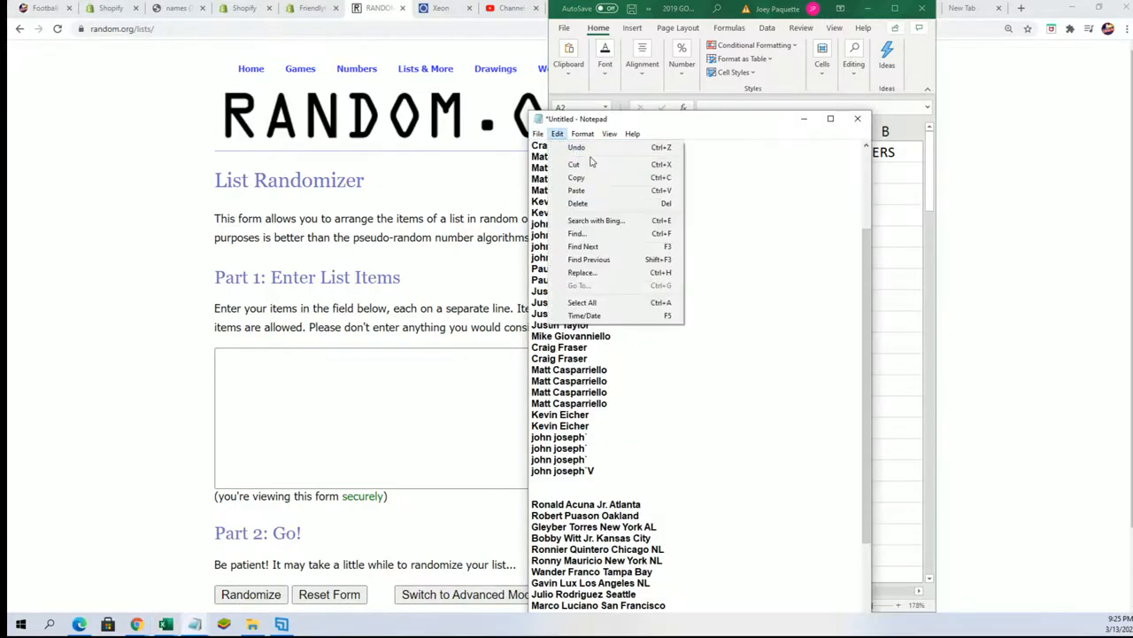
click(581, 301)
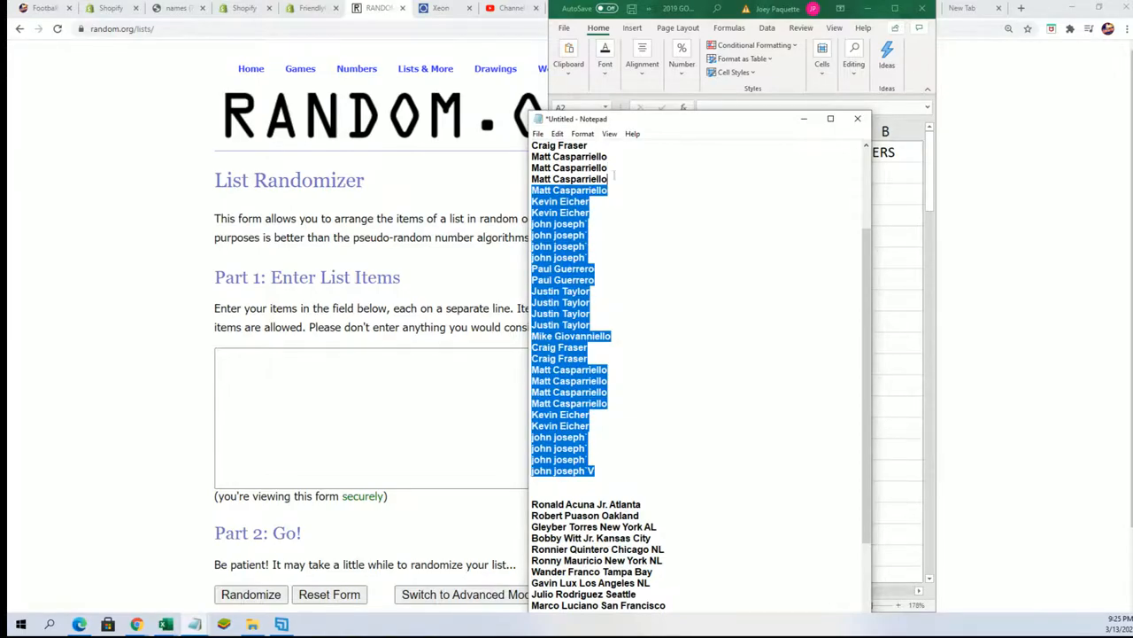
scroll(down, 3)
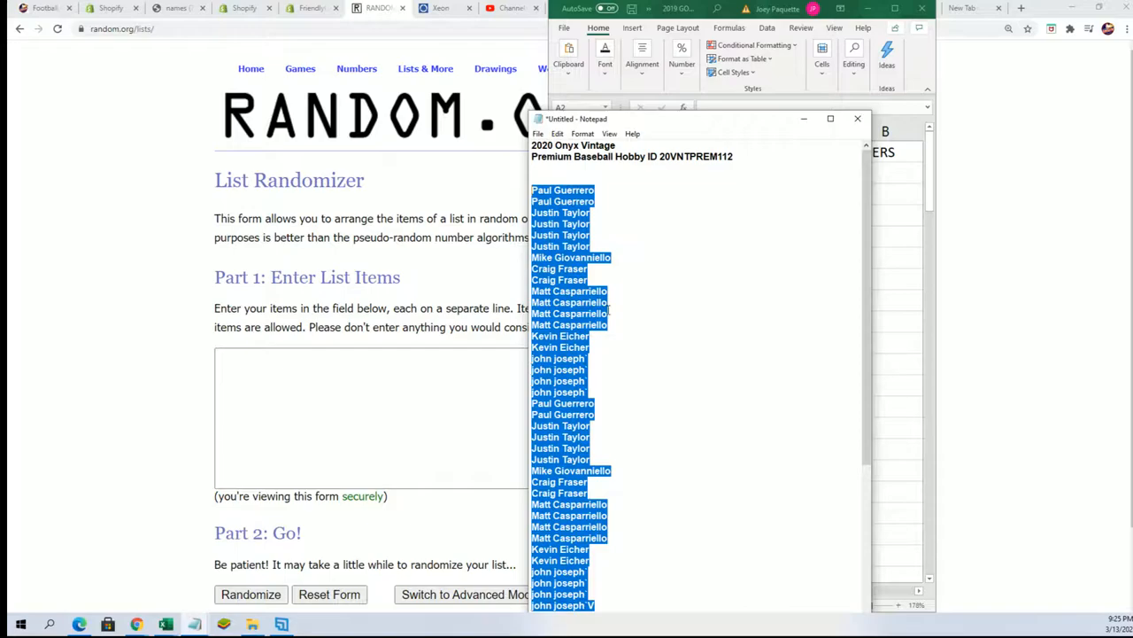
scroll(down, 3)
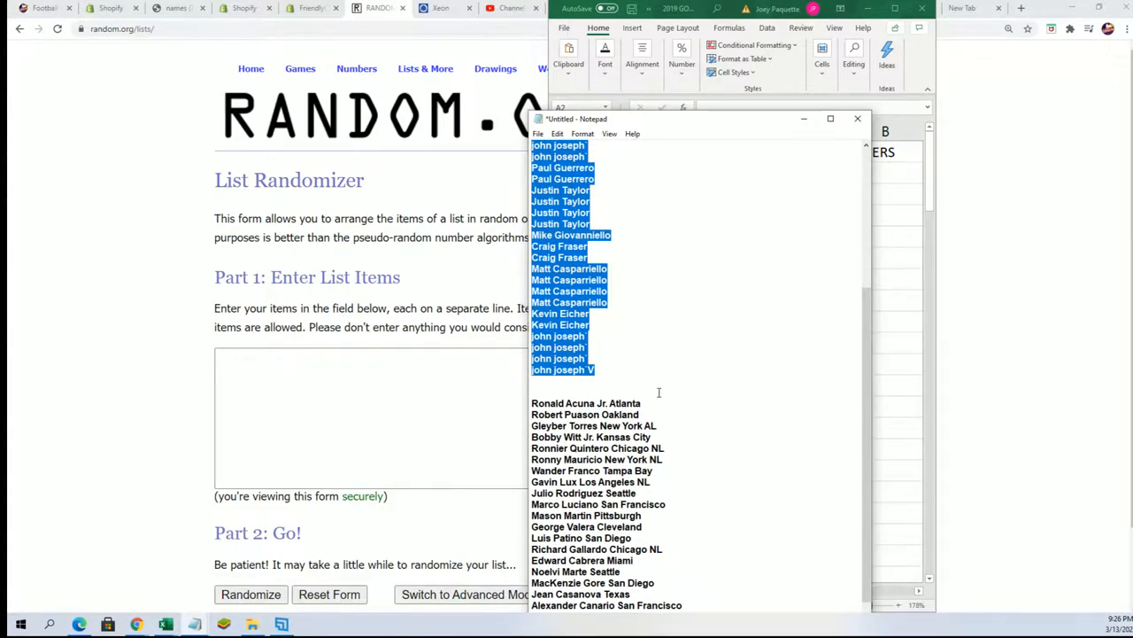
click(857, 117)
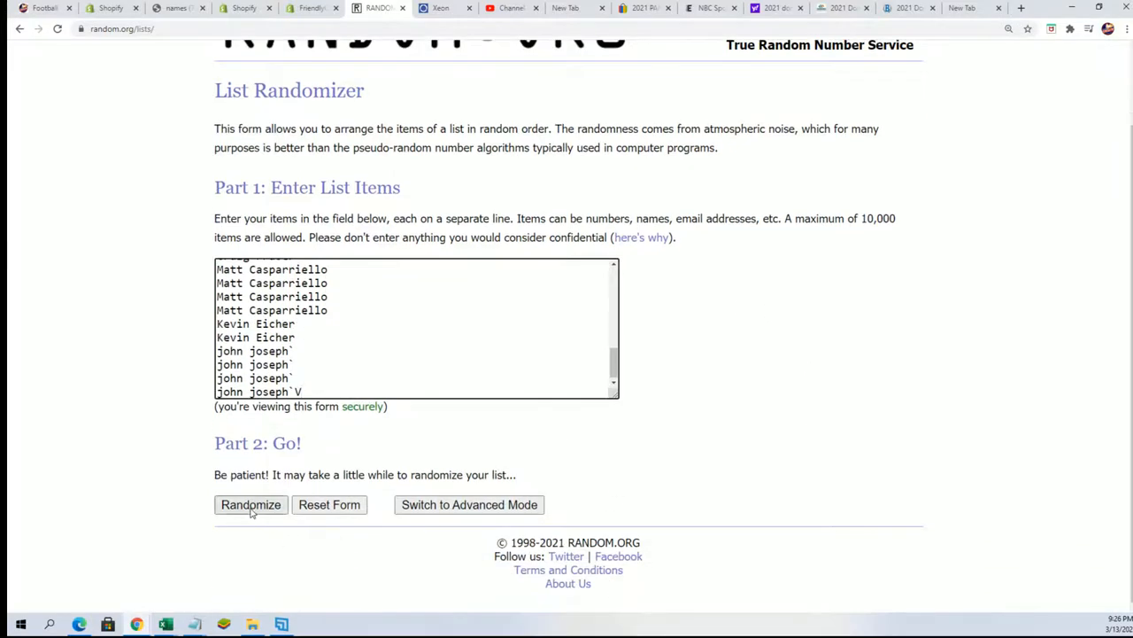
- Randomize the 38 pasted owner names and review the shuffled results
click(251, 503)
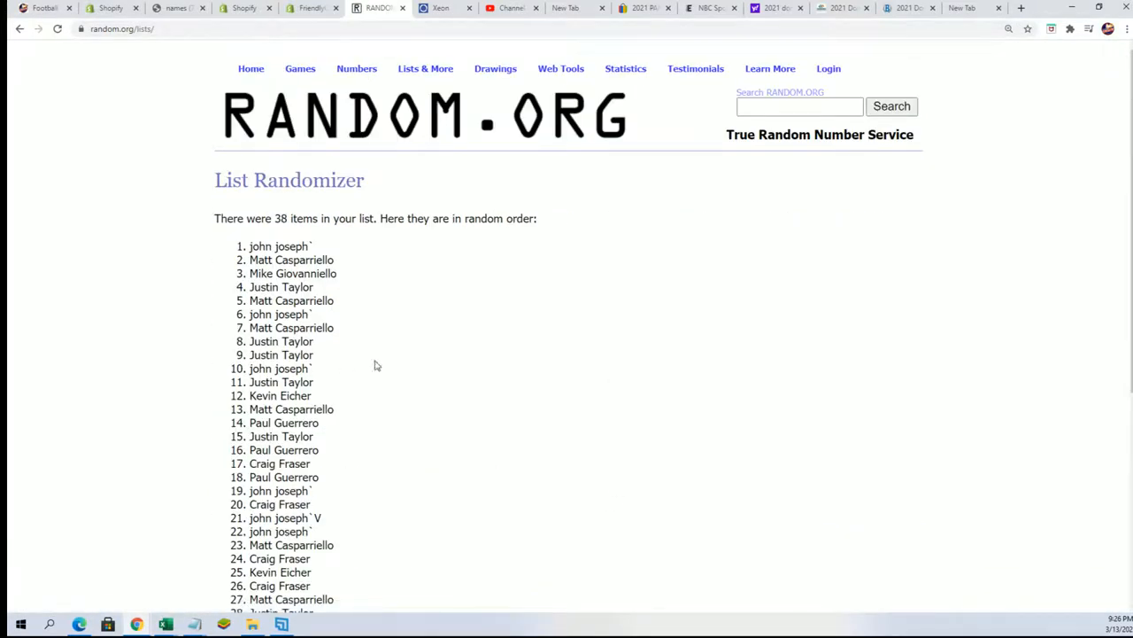
scroll(down, 3)
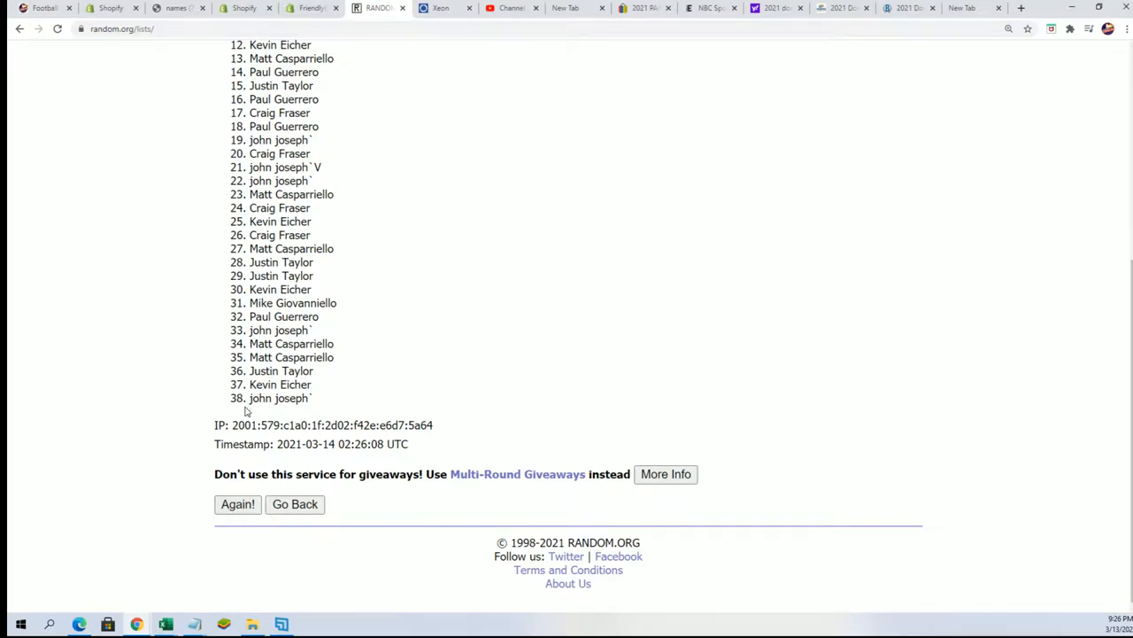
mouse_move(246, 407)
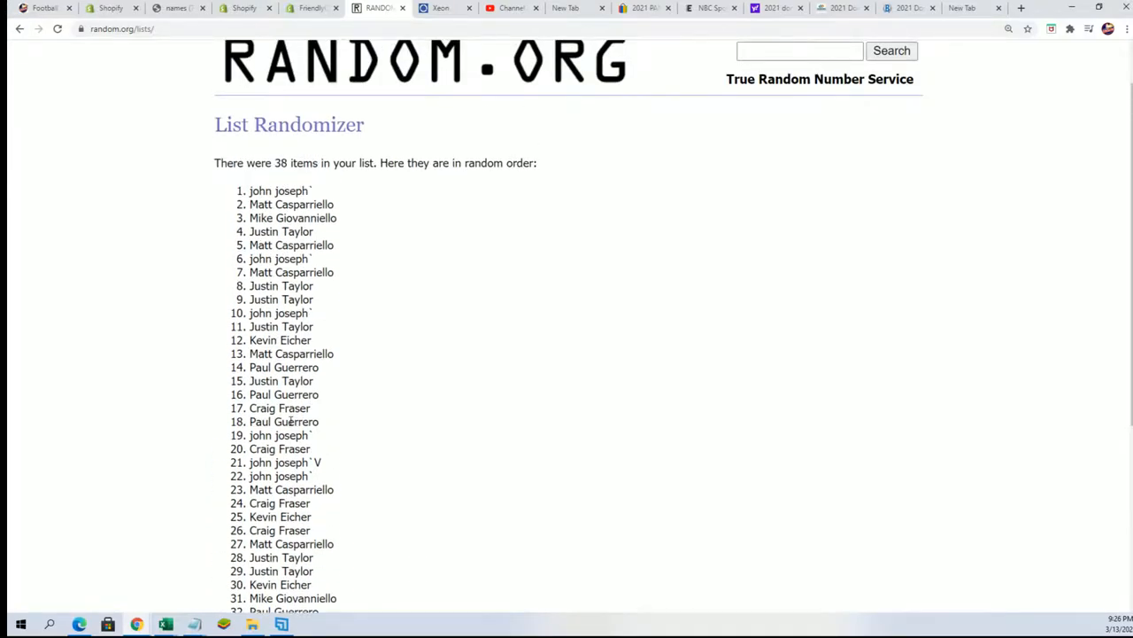
scroll(down, 3)
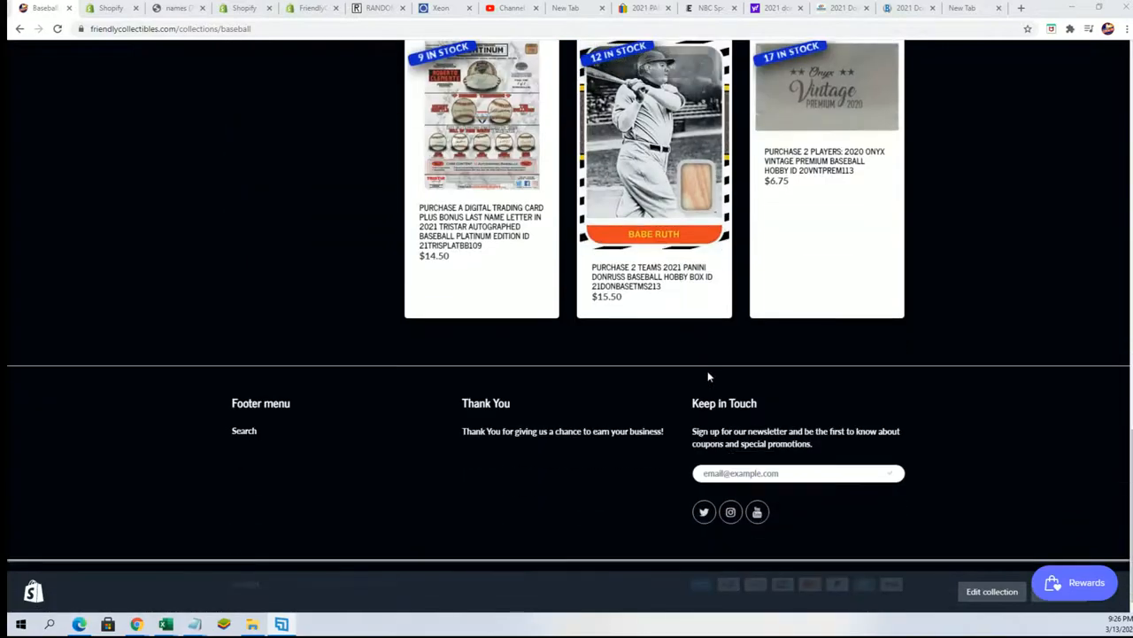
- View the 2020 Onyx Vintage Premium product page and scroll to its player checklist
click(825, 85)
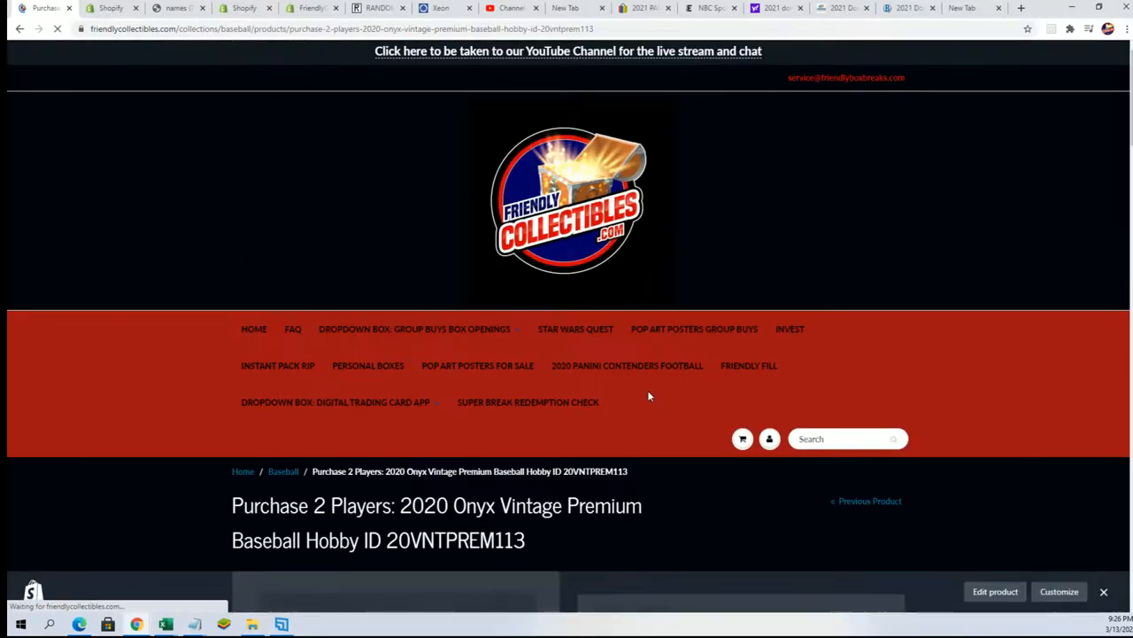
scroll(down, 3)
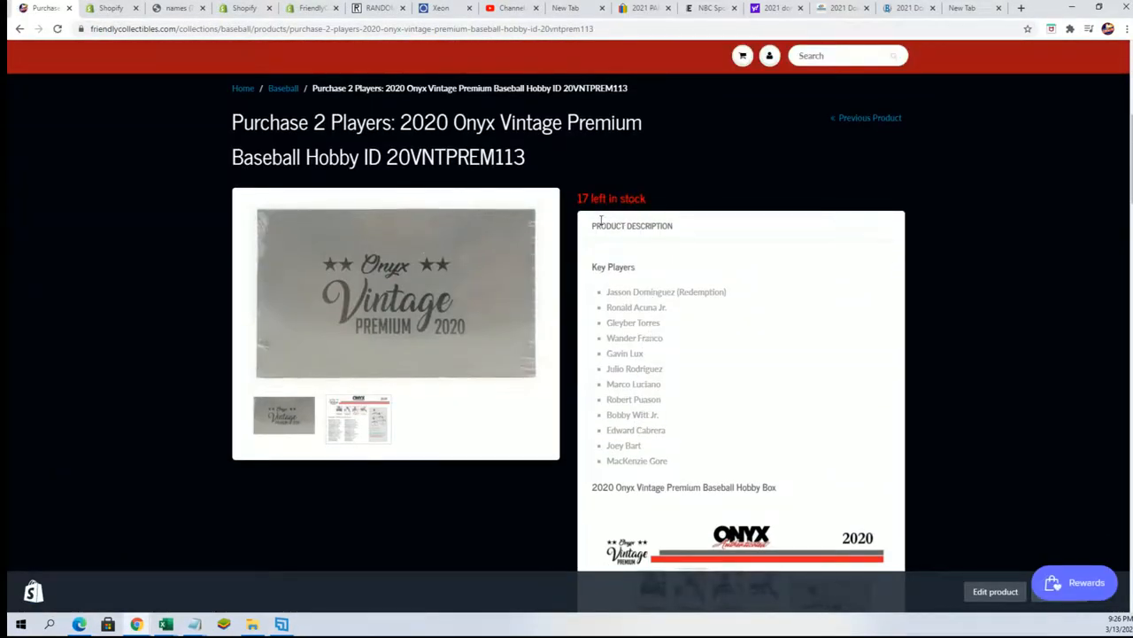
scroll(down, 3)
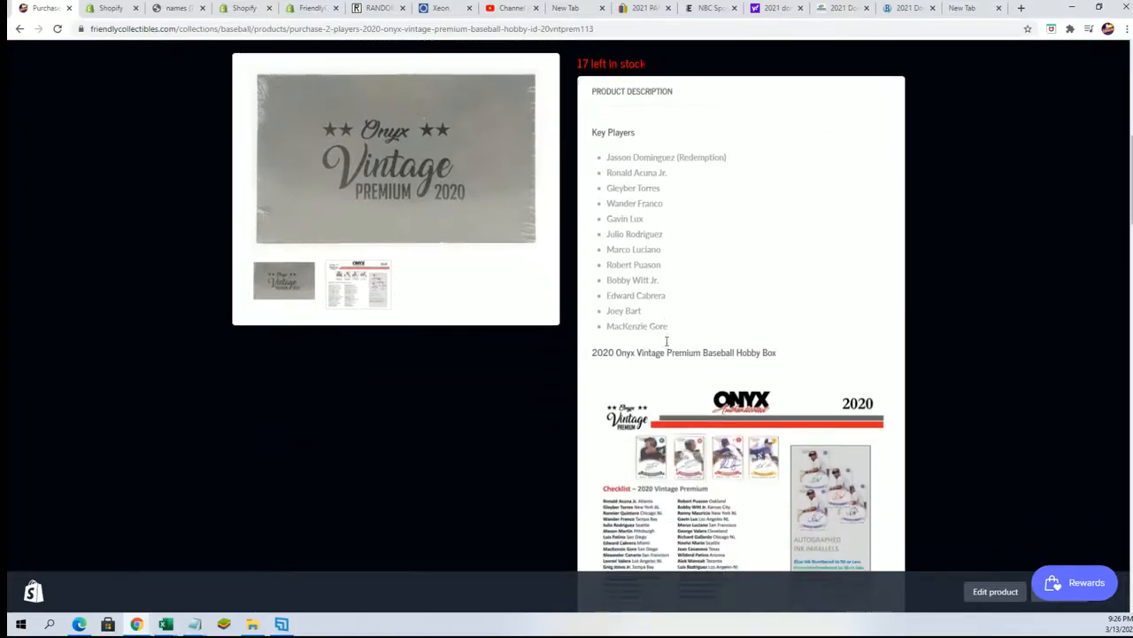
scroll(down, 3)
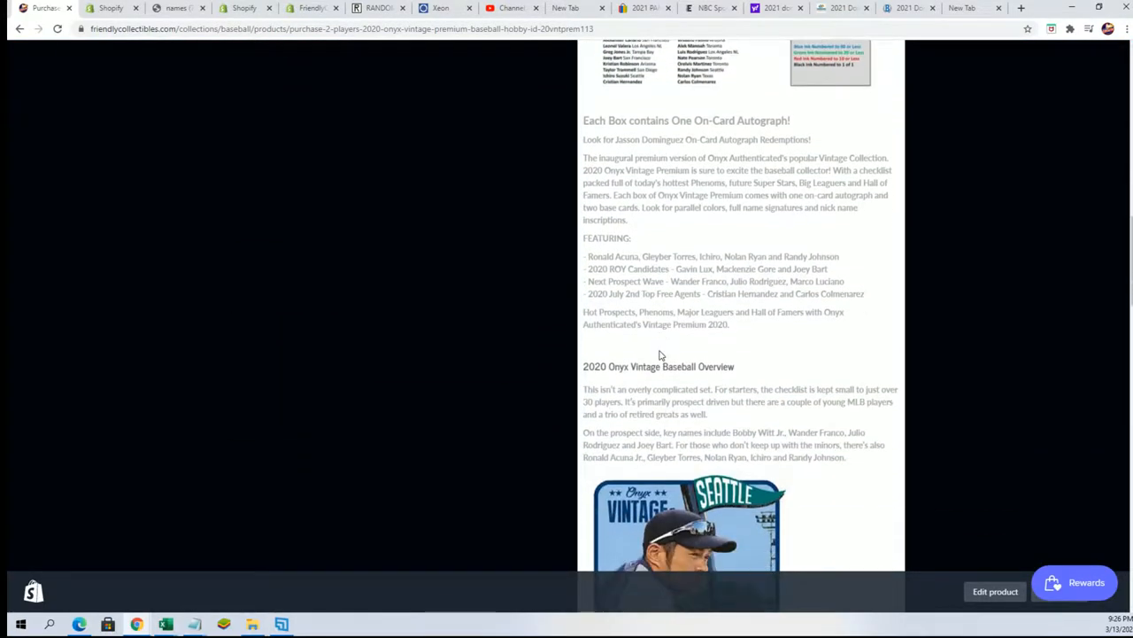
scroll(down, 3)
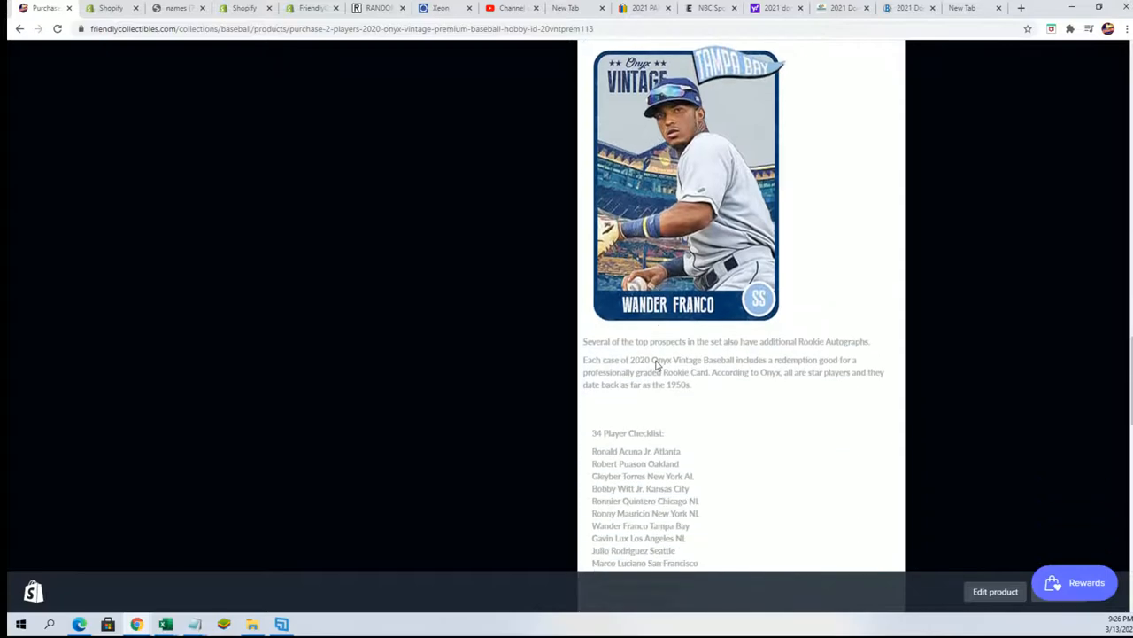
scroll(down, 3)
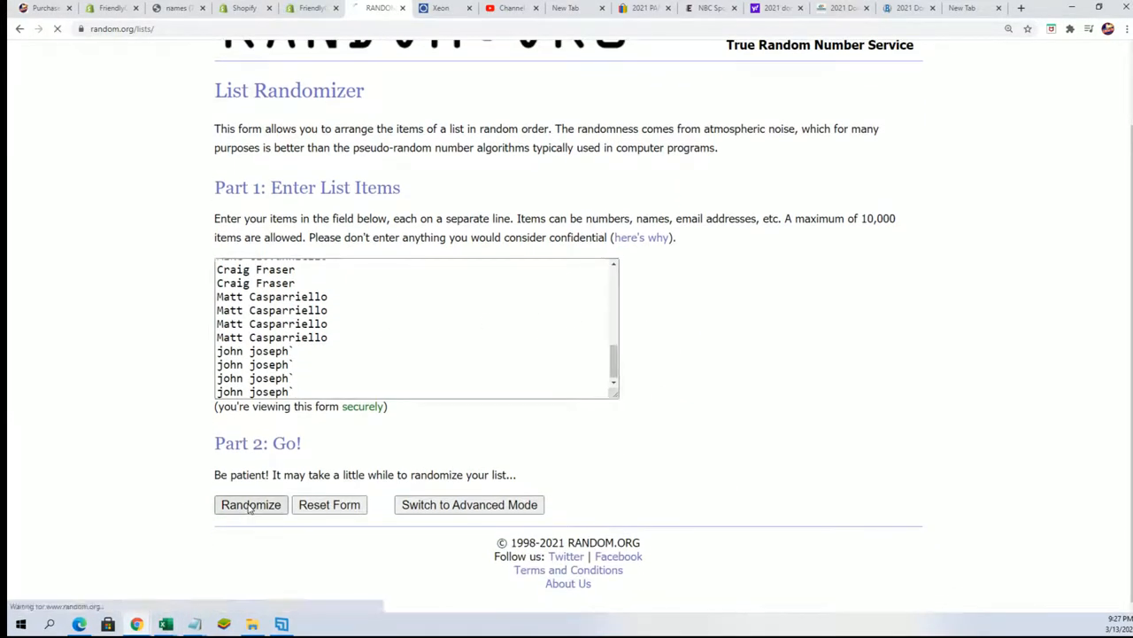
- Randomize the 34 owner names and reshuffle four more times for the final order
click(251, 502)
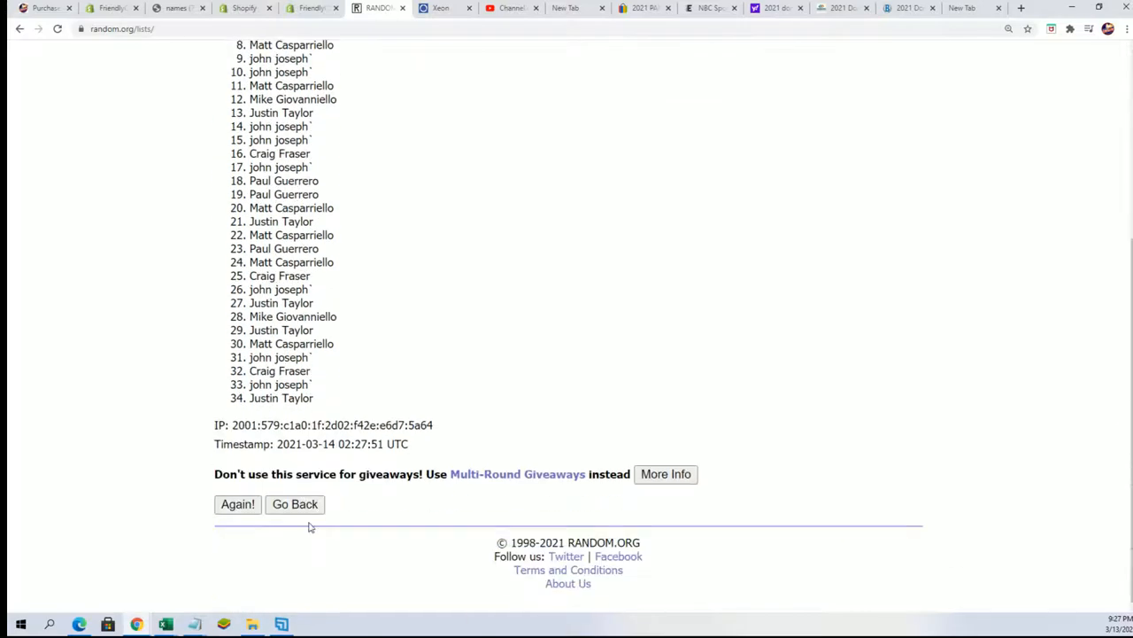
click(237, 502)
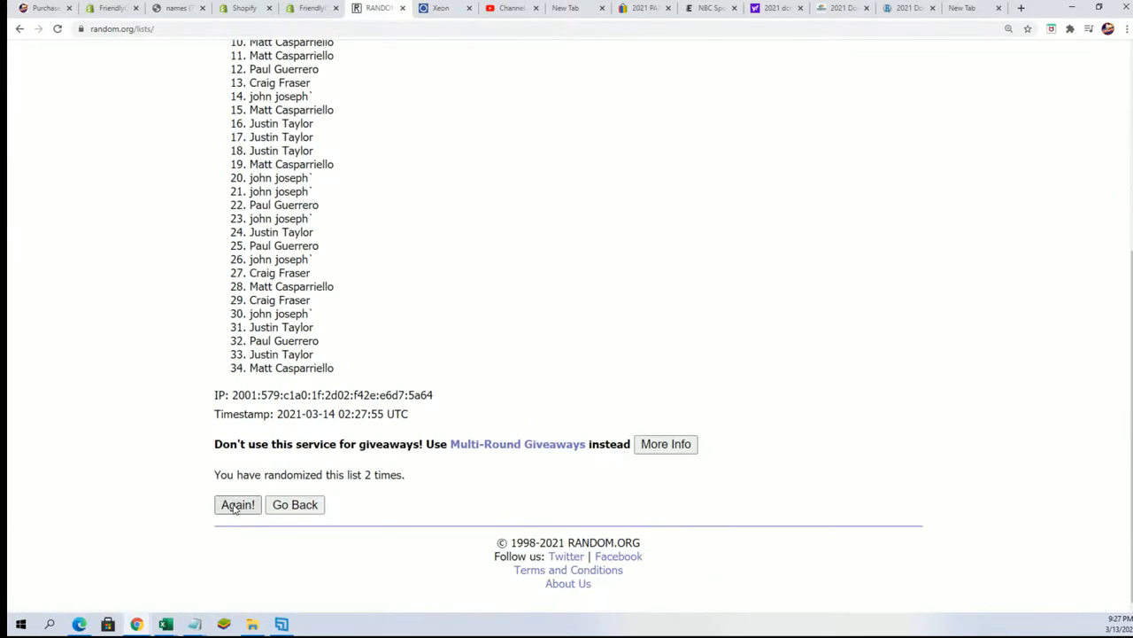
click(238, 503)
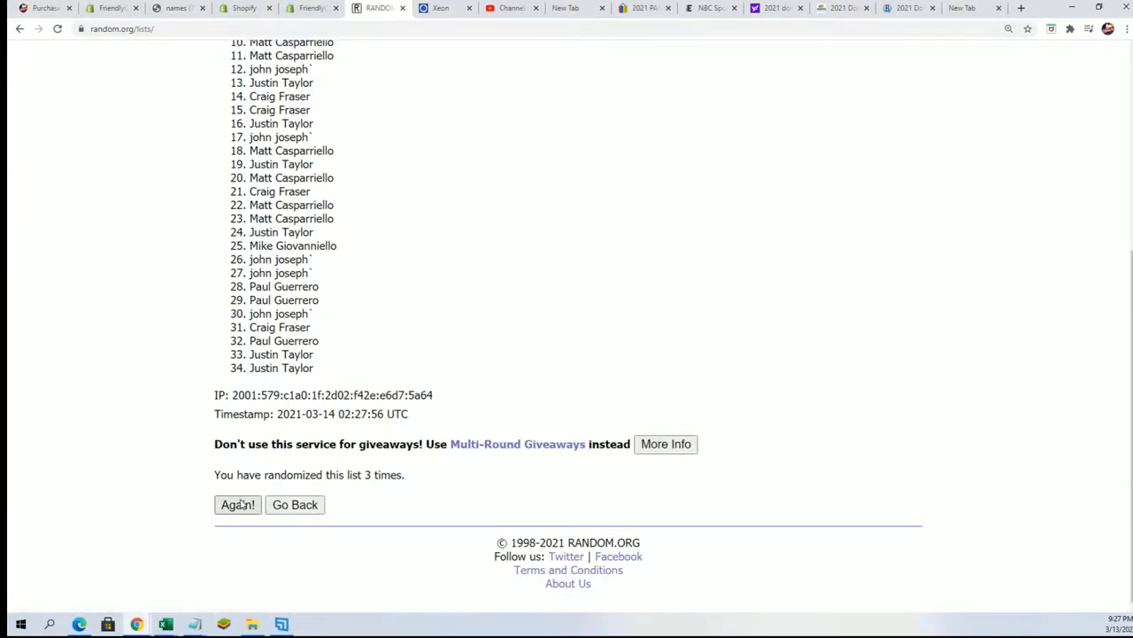
click(237, 503)
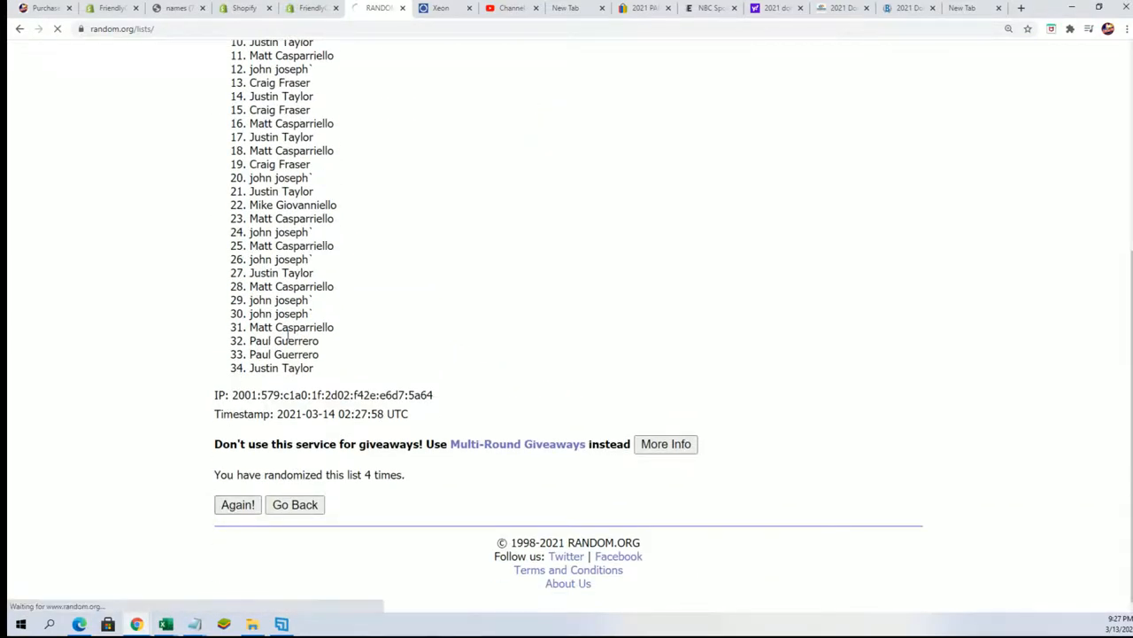
click(237, 503)
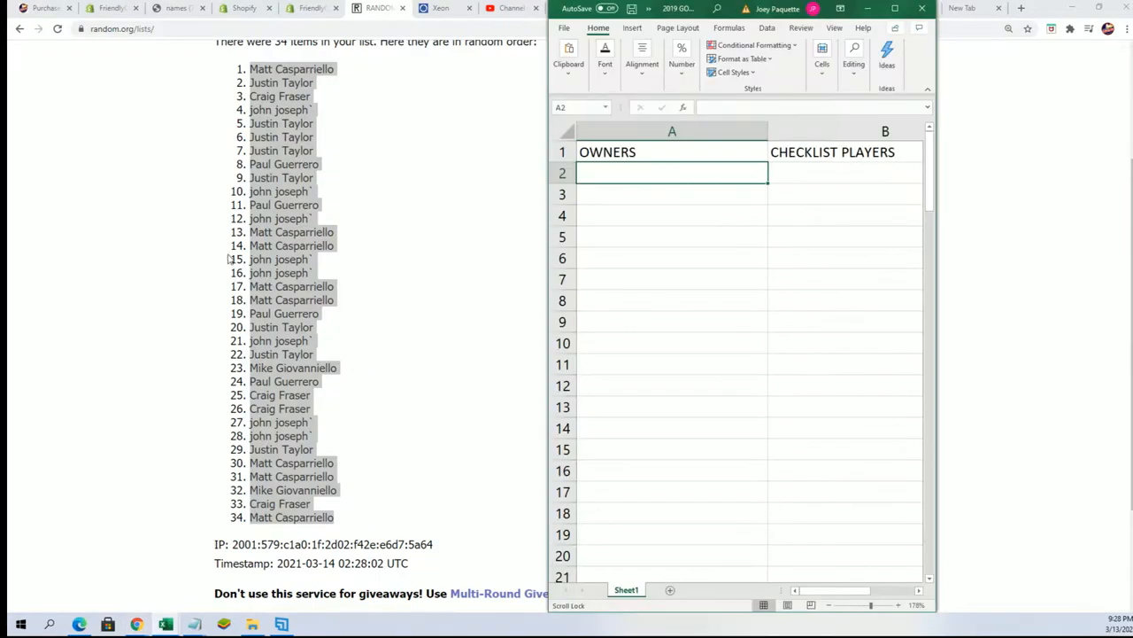
- Paste the shuffled owner names into A2 as plain text and select B2 under CHECKLIST PLAYERS
right_click(672, 174)
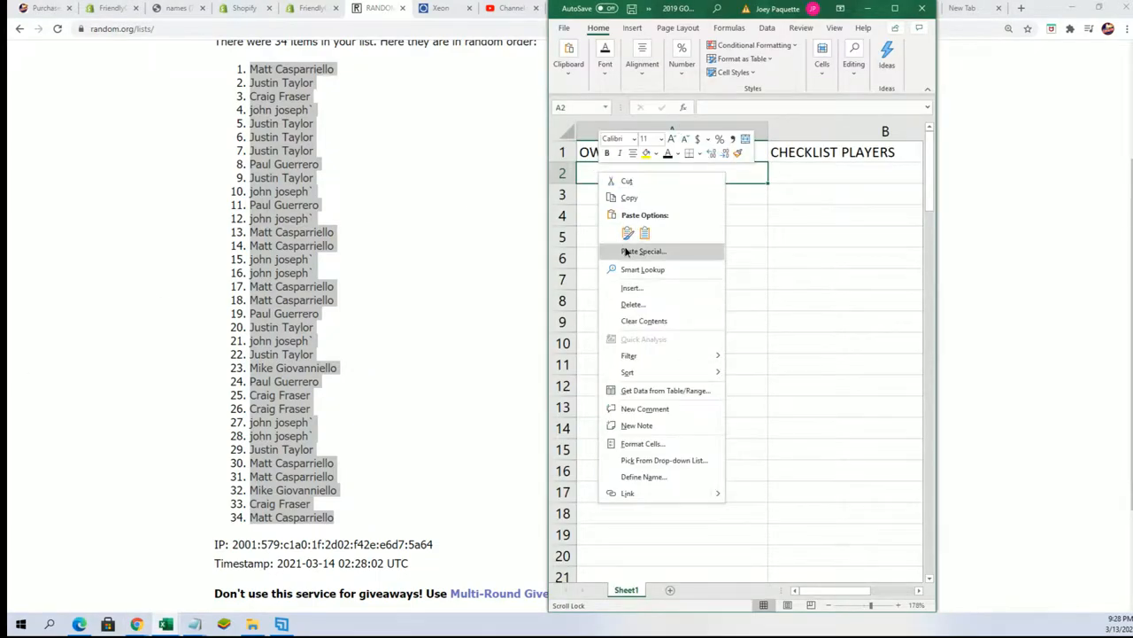
click(643, 251)
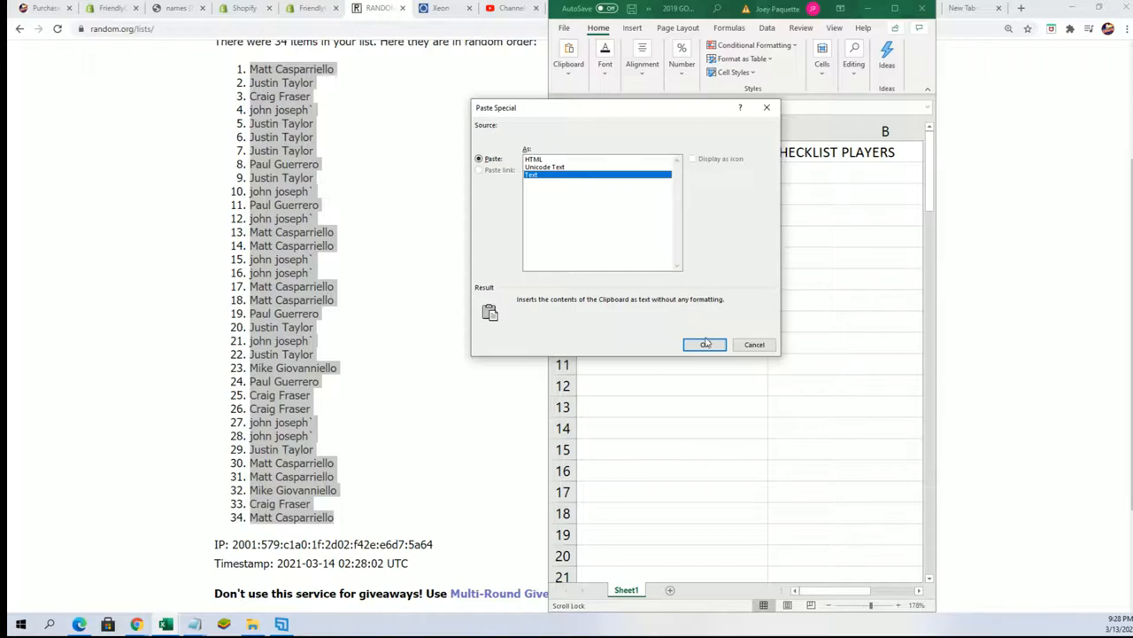
click(705, 343)
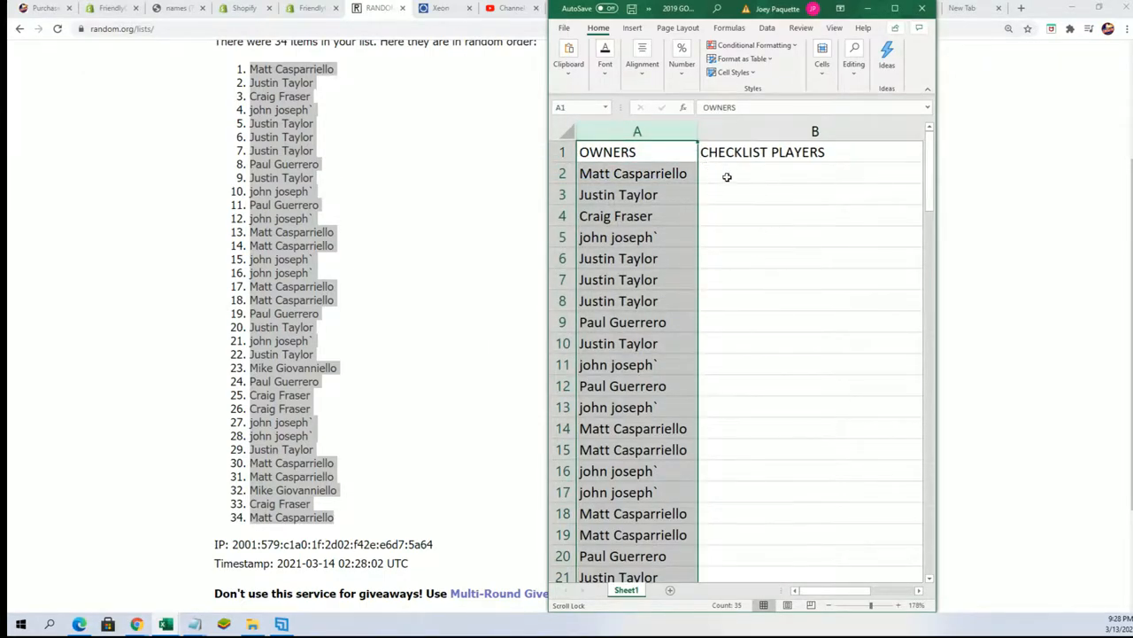
click(811, 174)
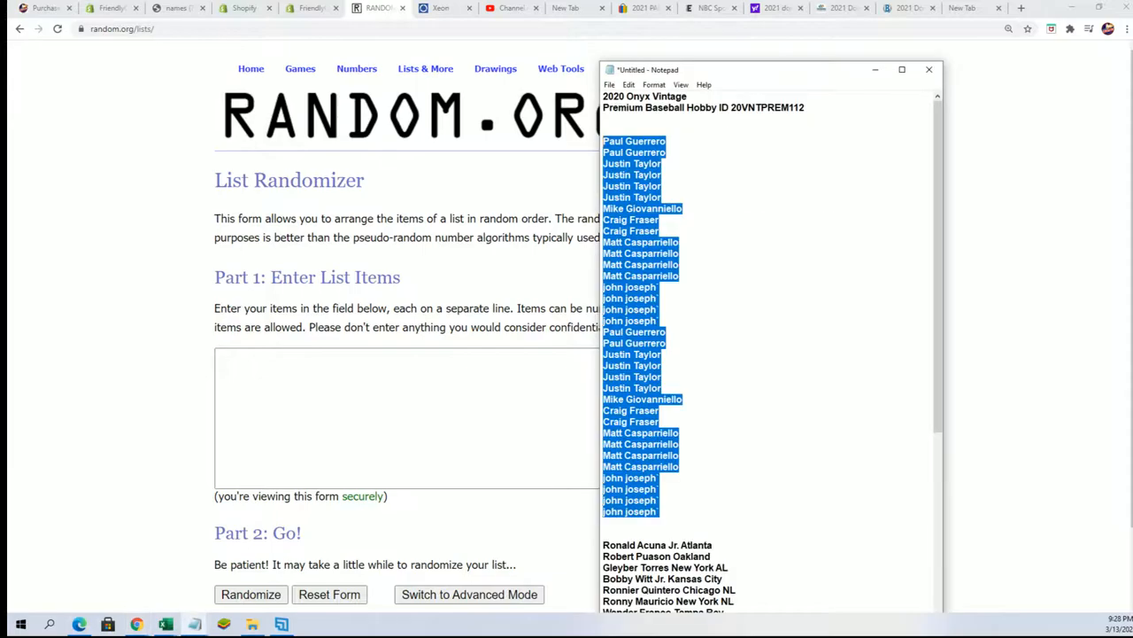
- Copy the selected checklist player names from Notepad
scroll(down, 3)
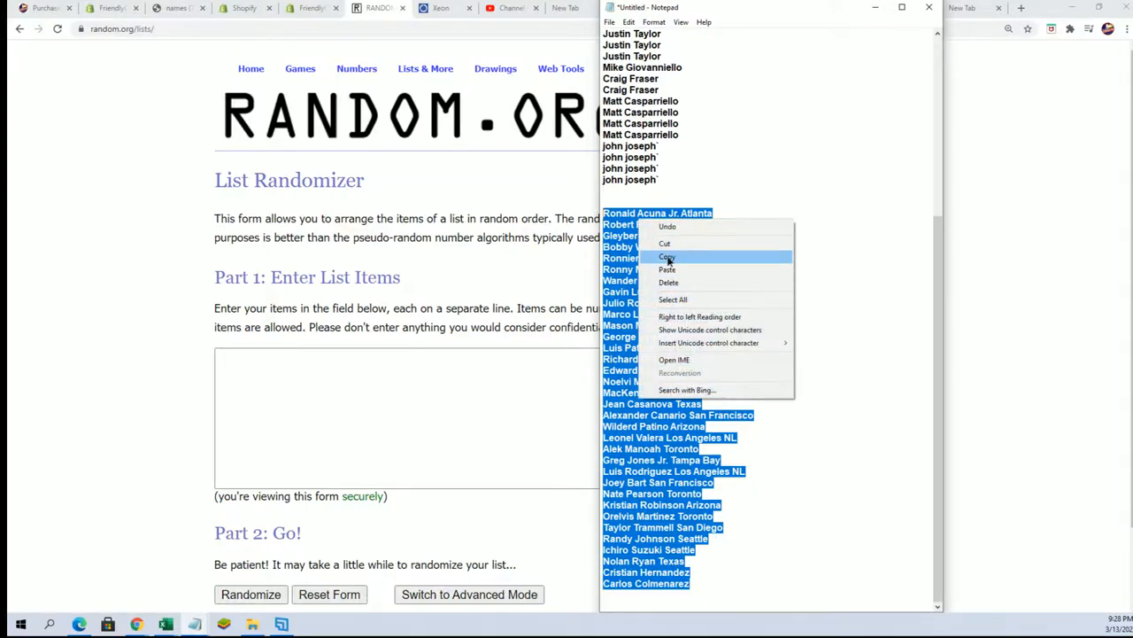
click(666, 257)
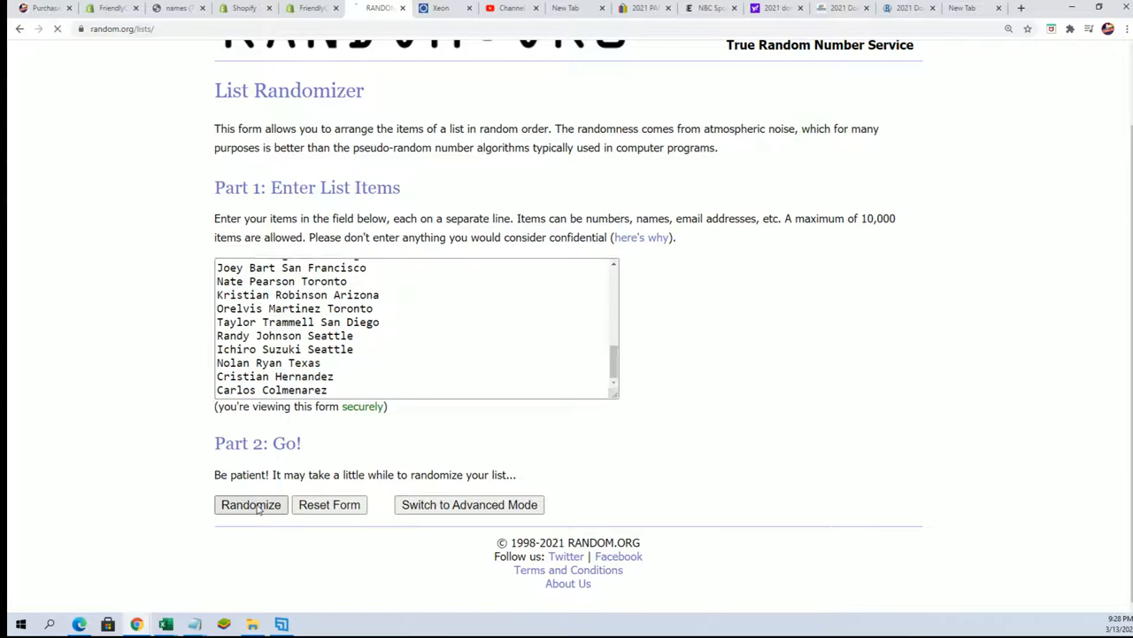
- Randomize the 34 player names, reshuffle several times, and select the final numbered list
click(251, 503)
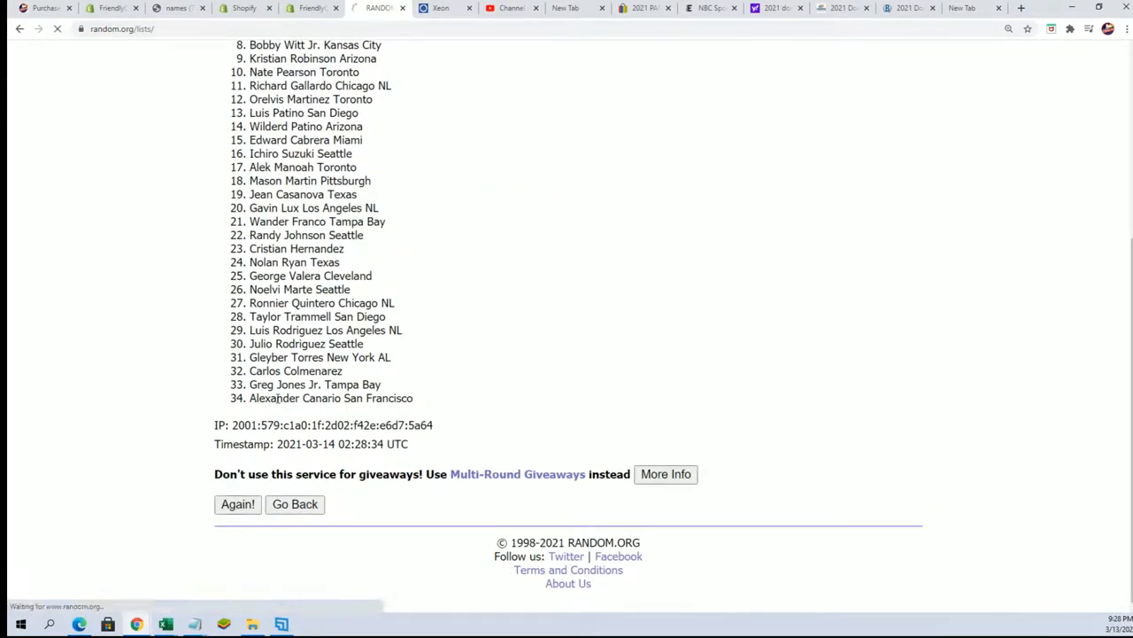
click(238, 503)
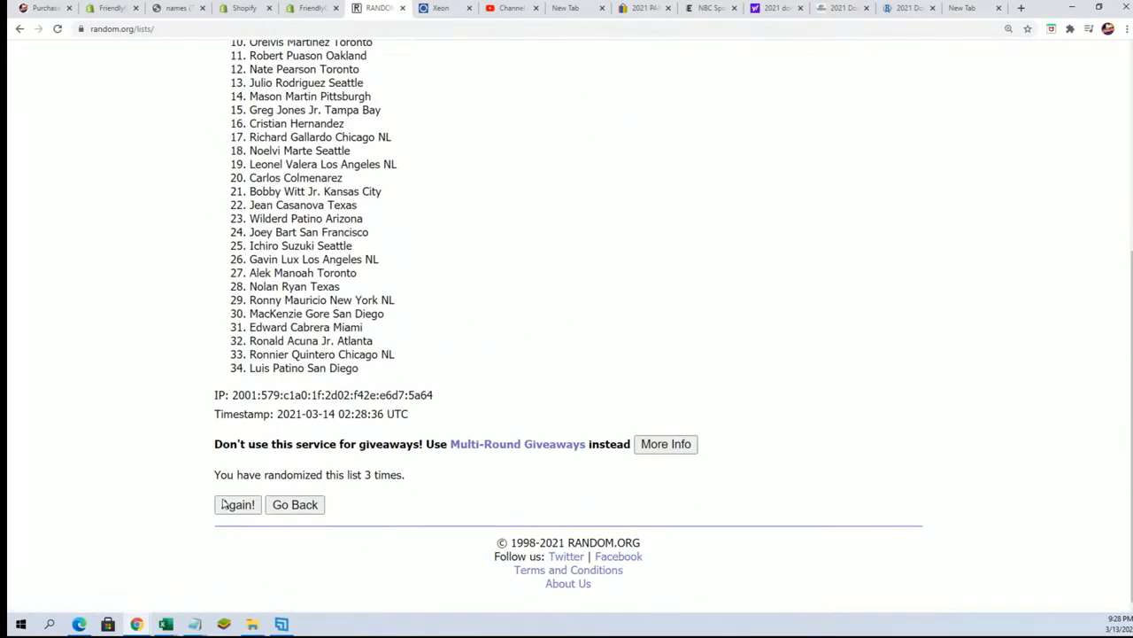
click(237, 503)
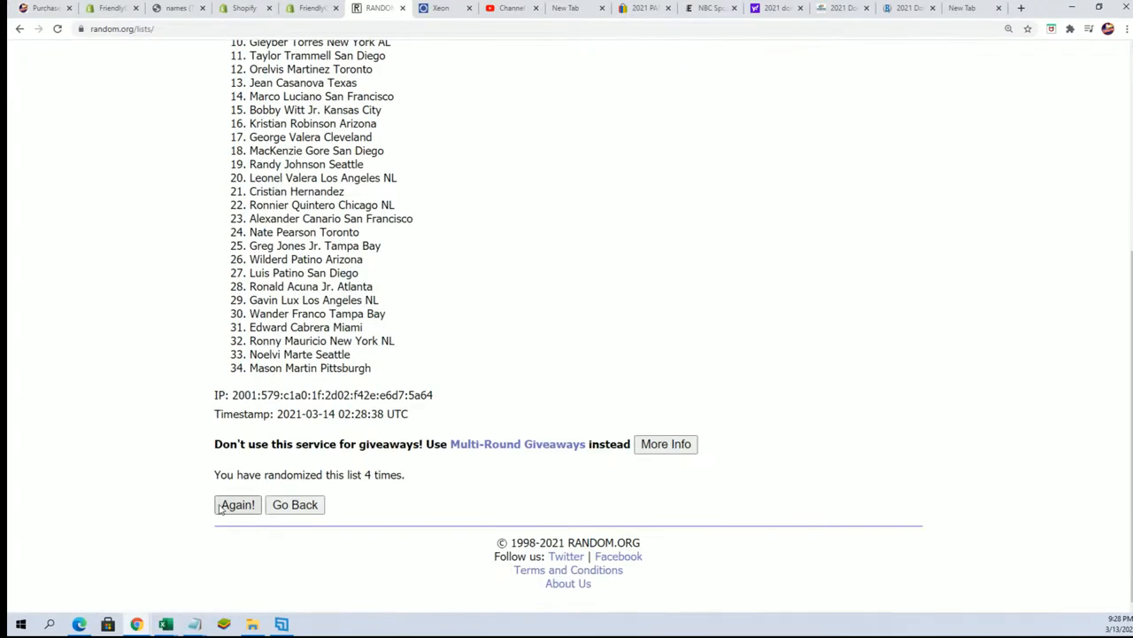
click(237, 503)
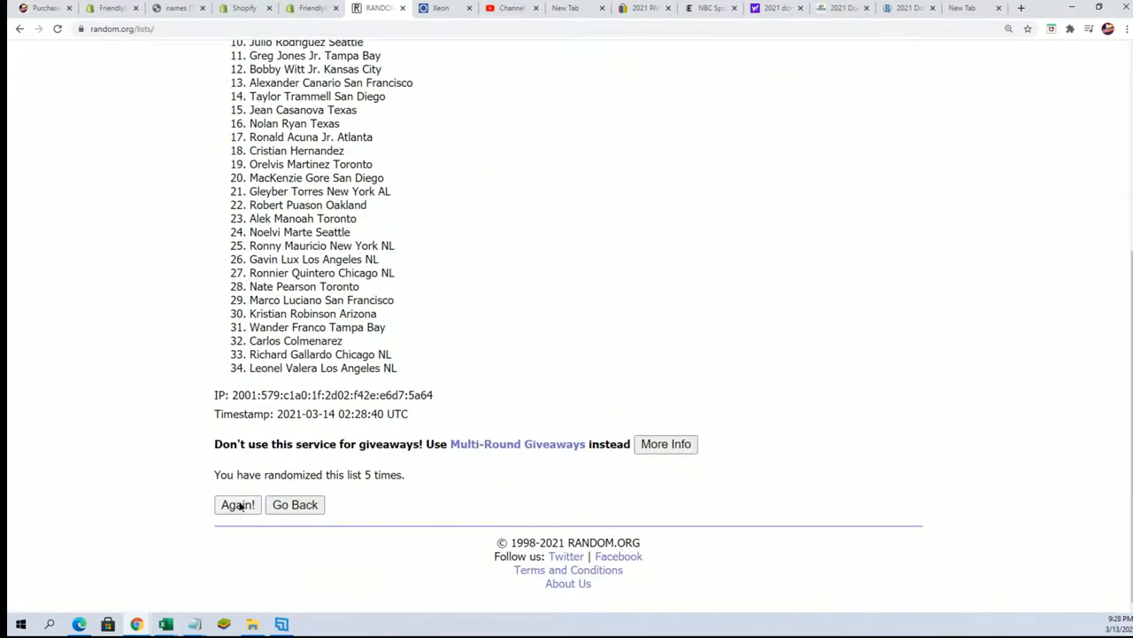
click(237, 503)
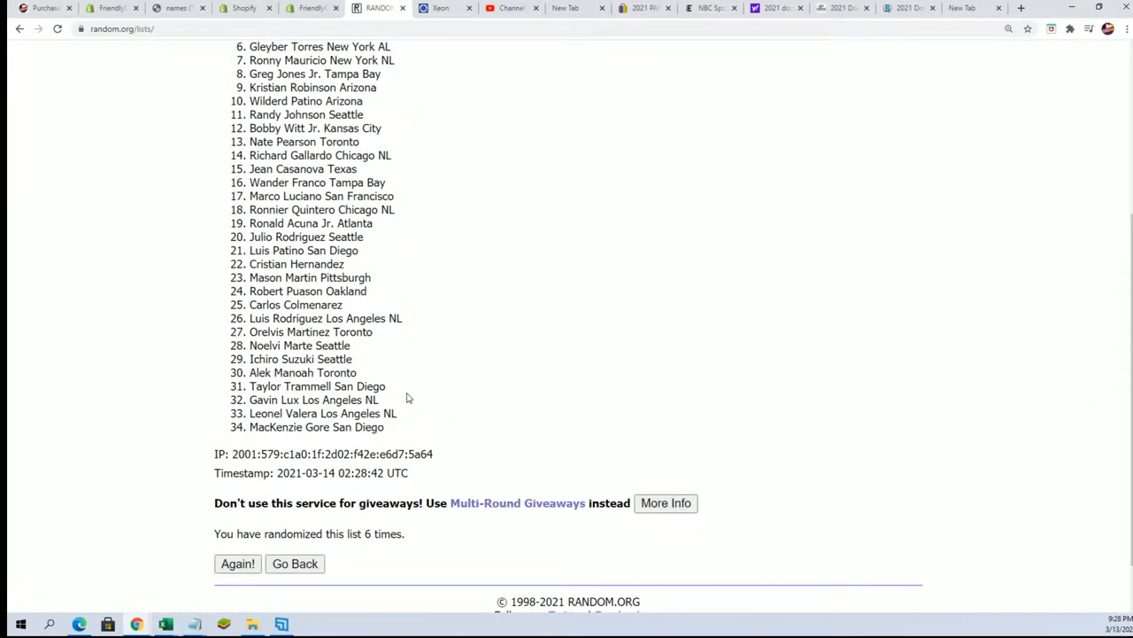
scroll(down, 3)
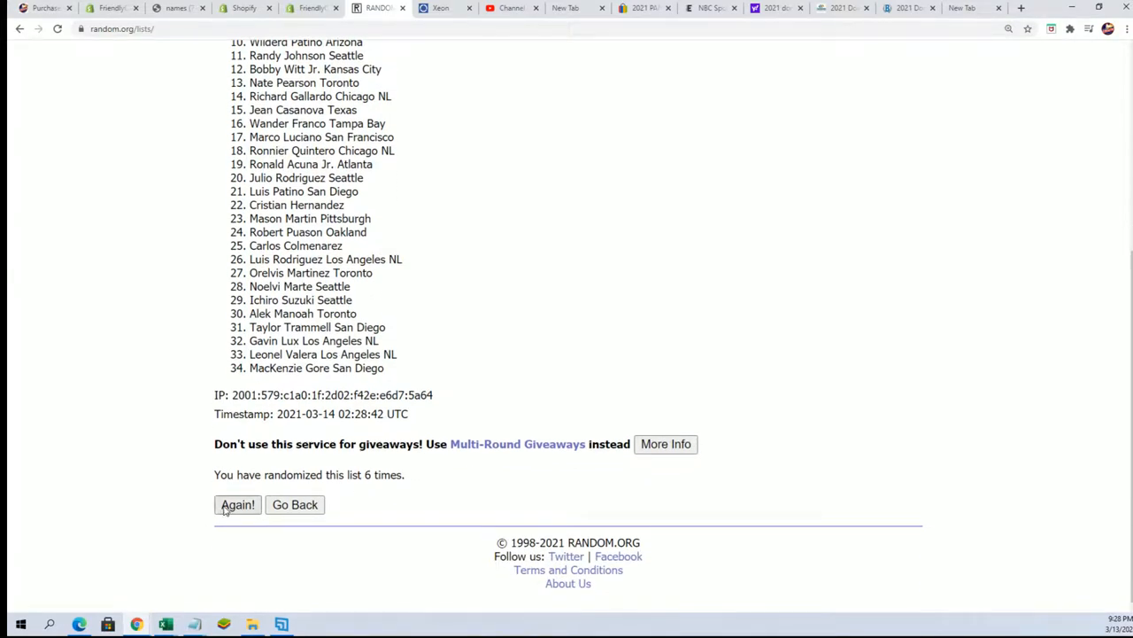
click(238, 503)
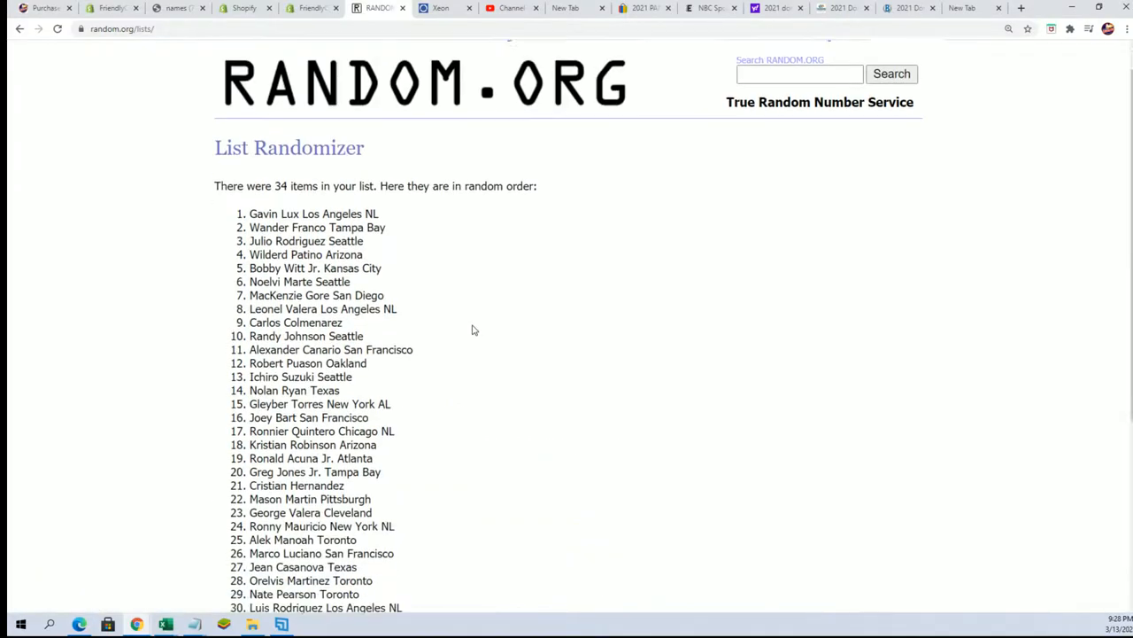
drag(250, 128, 404, 494)
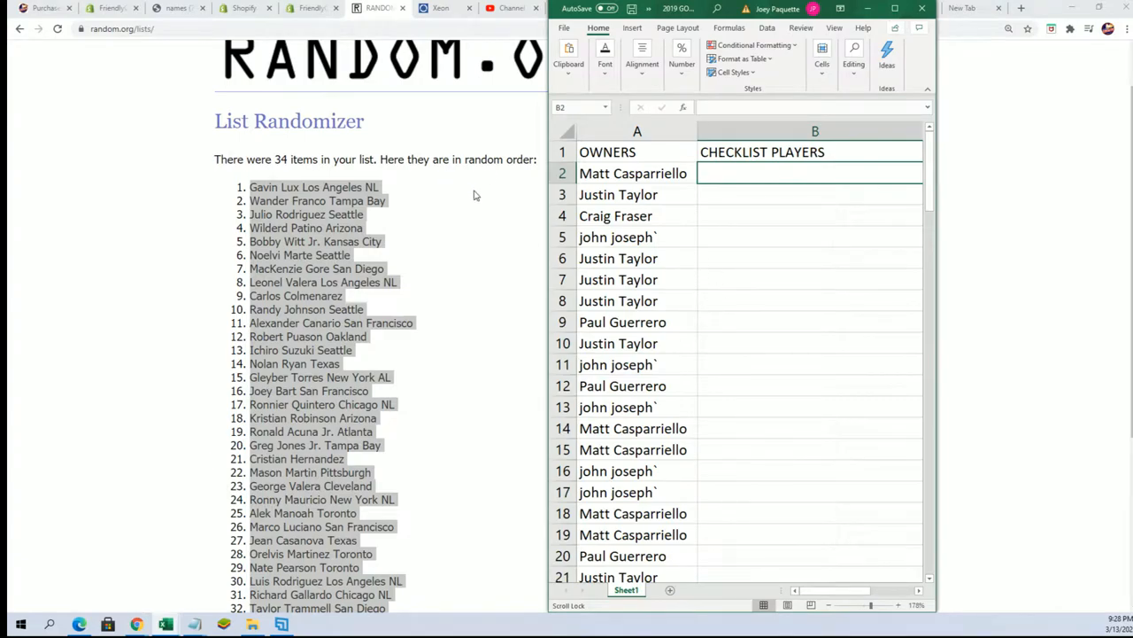
- Paste the shuffled players into B2 as plain text via Paste Special
right_click(810, 174)
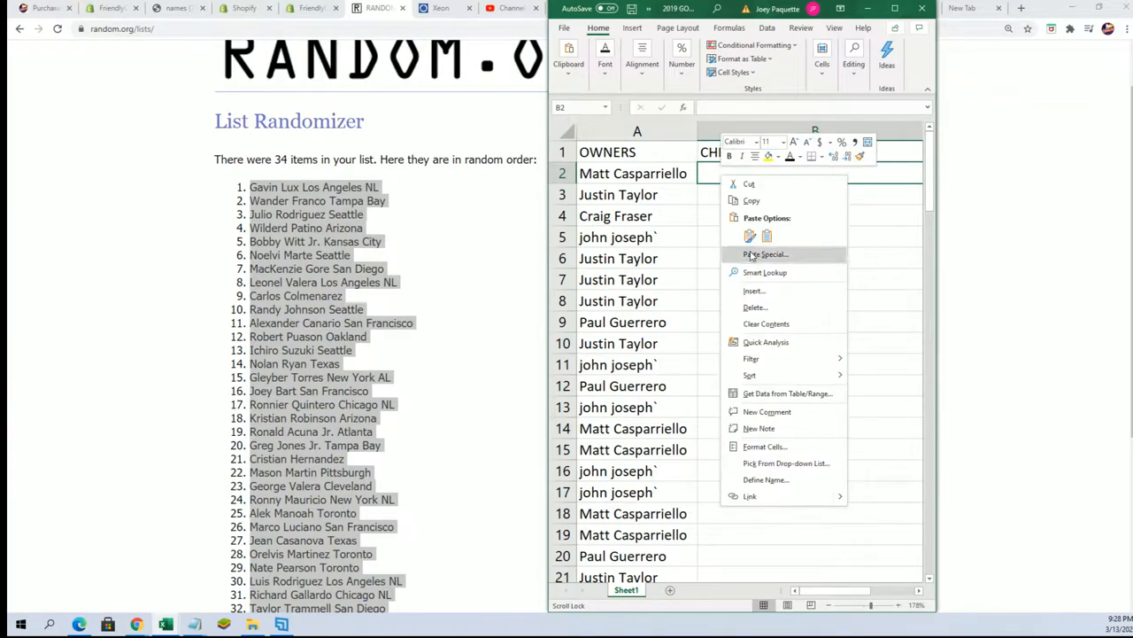
click(765, 255)
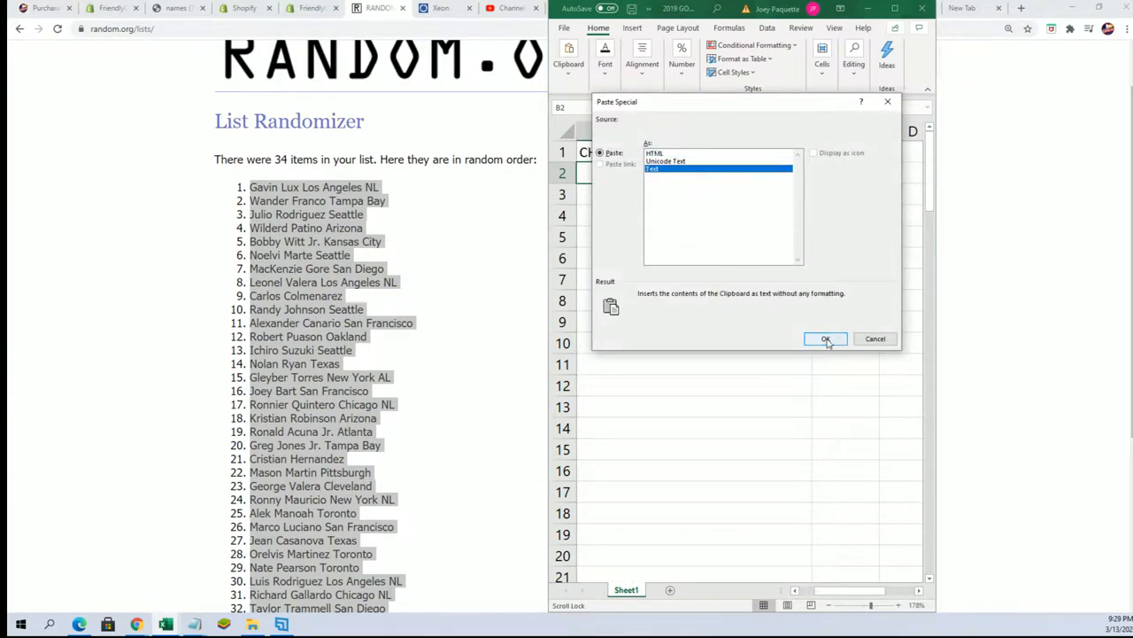
click(826, 338)
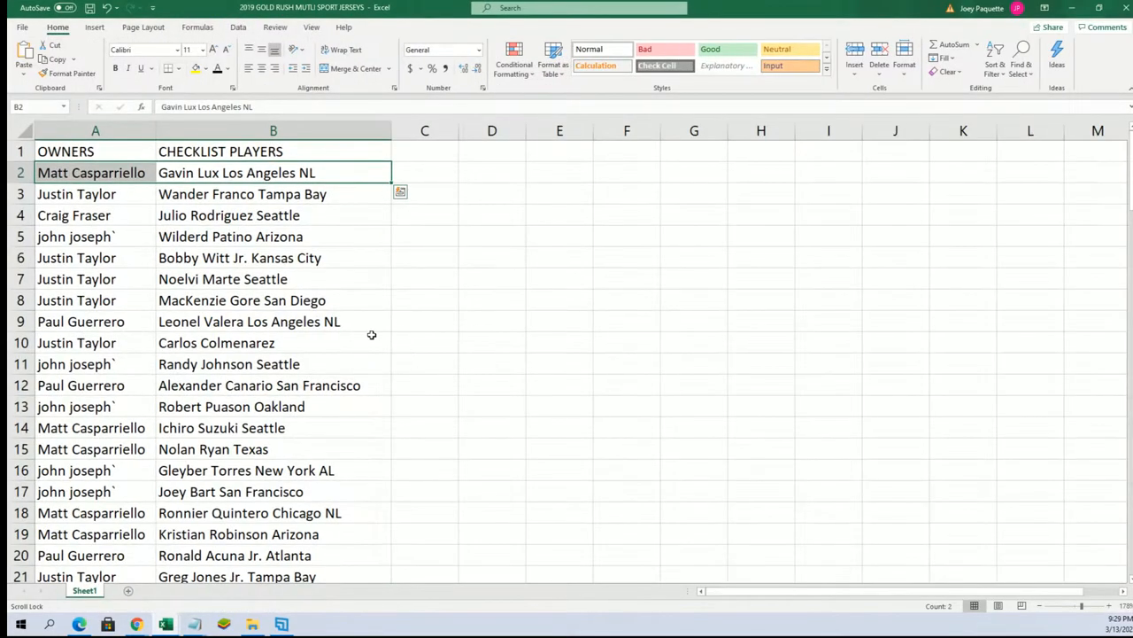
click(76, 193)
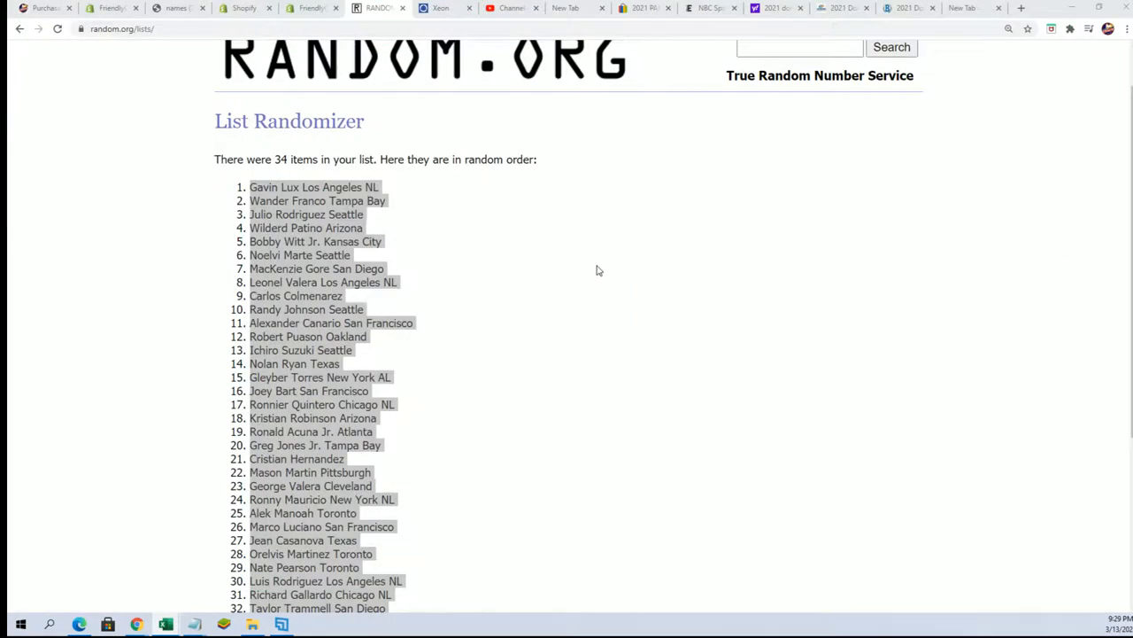
scroll(up, 3)
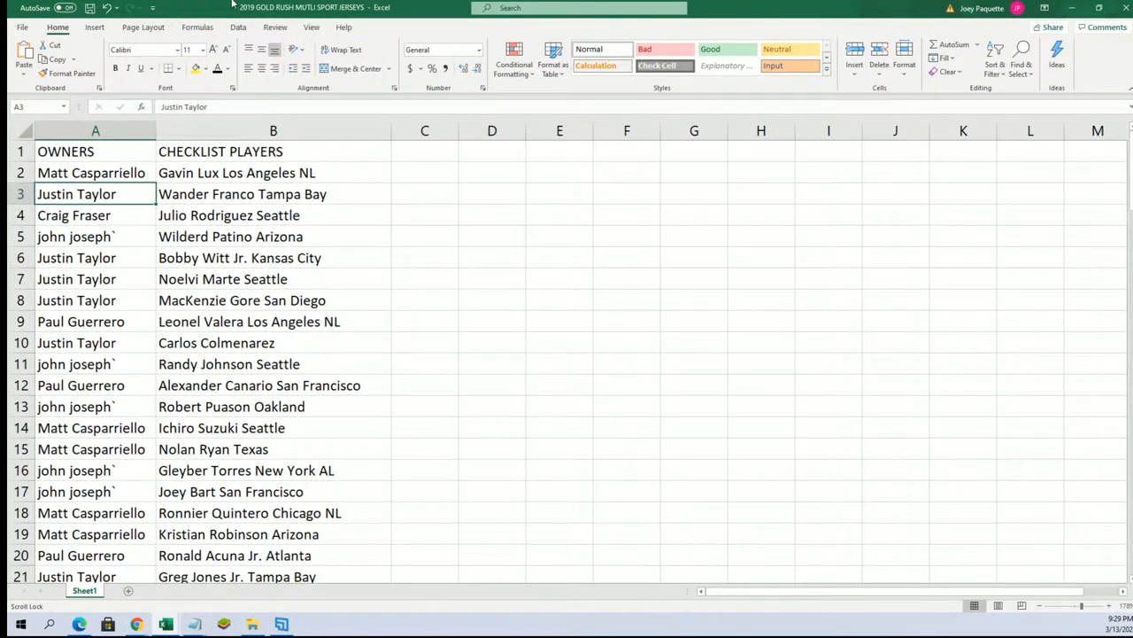
click(272, 216)
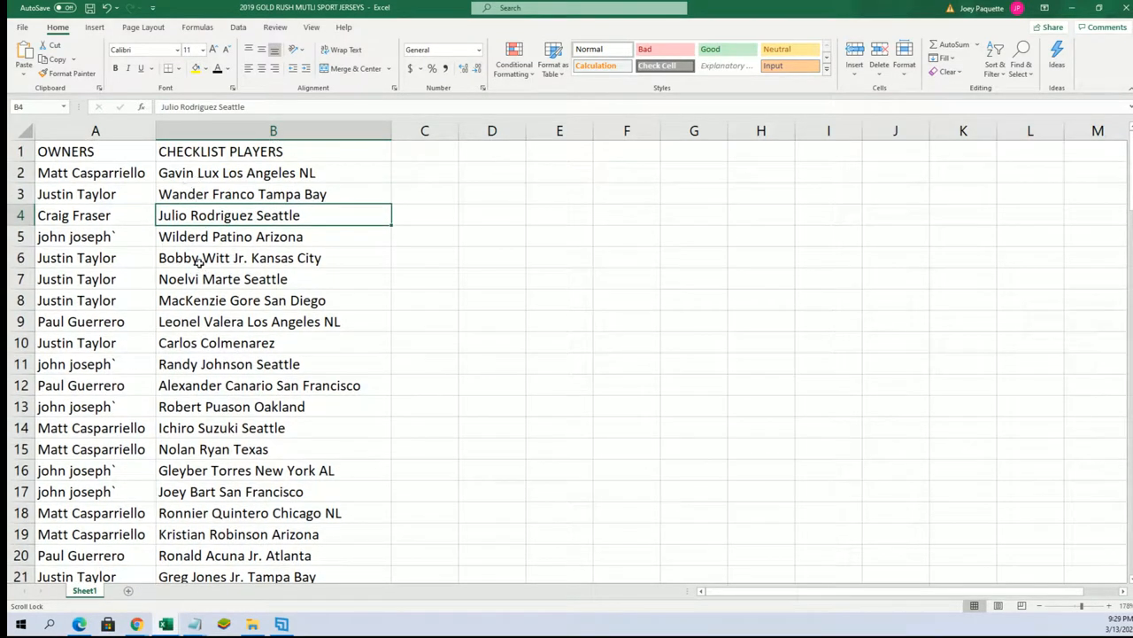
click(76, 259)
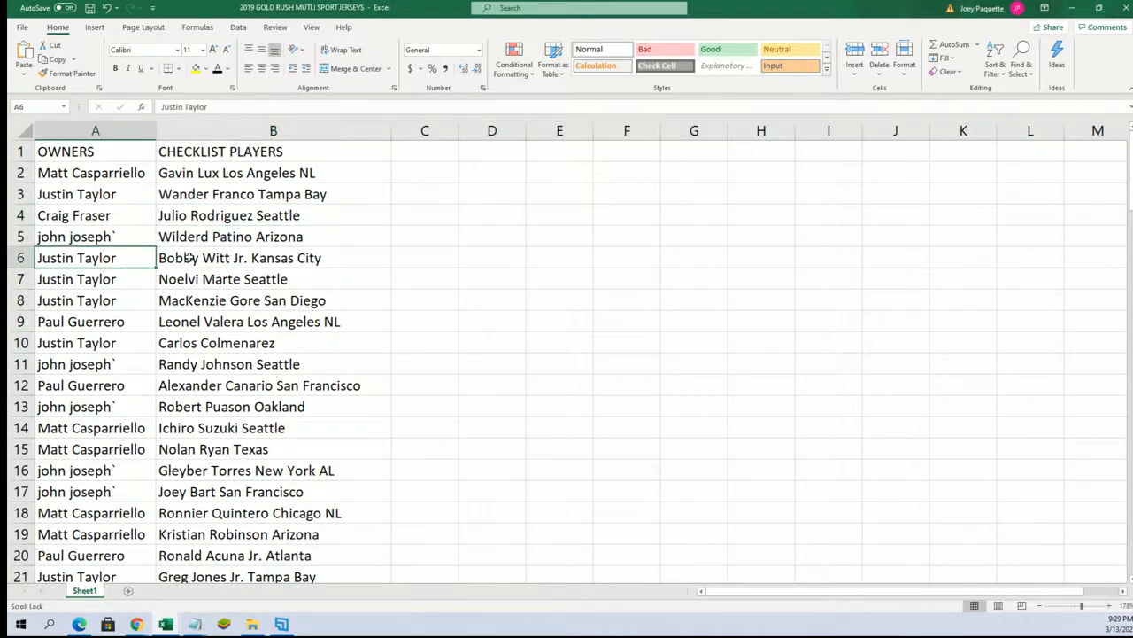
mouse_move(131, 365)
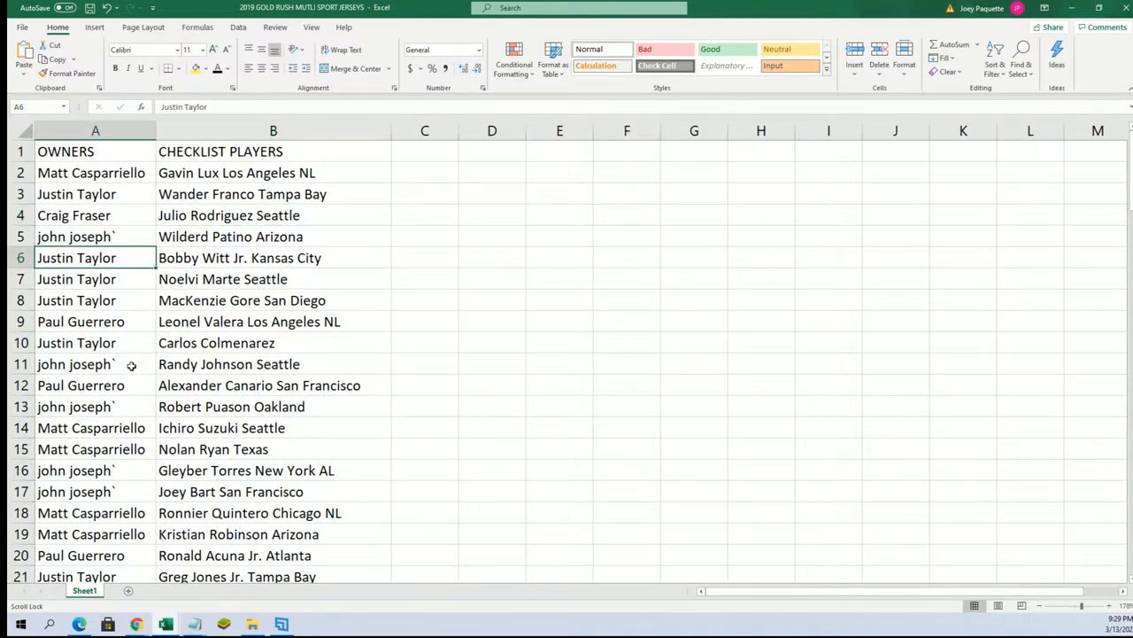
scroll(down, 3)
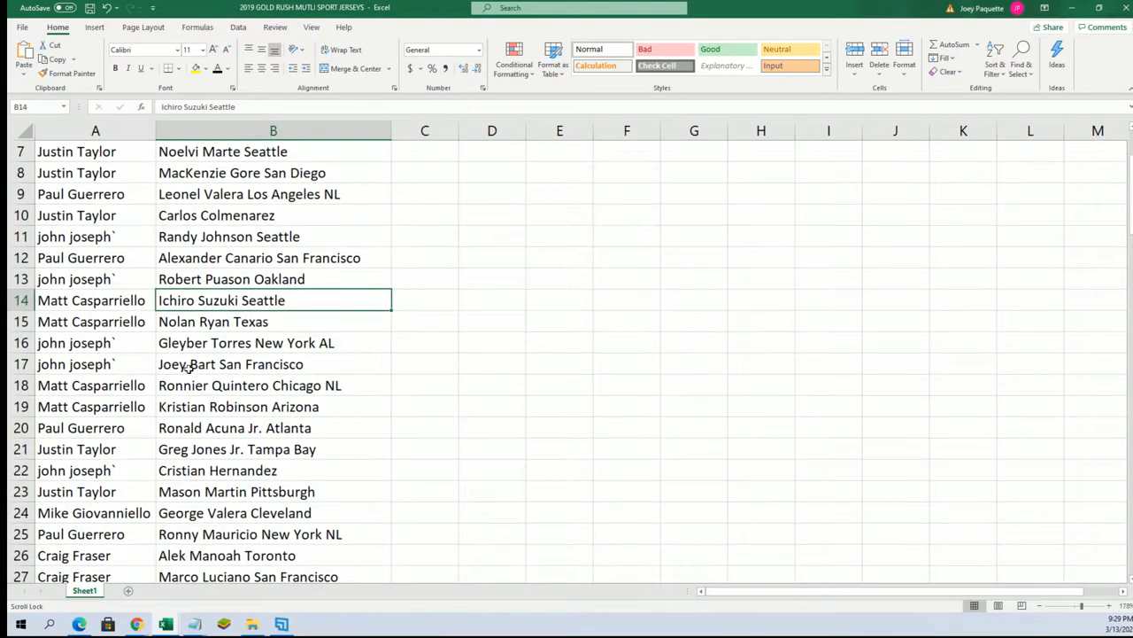
scroll(down, 3)
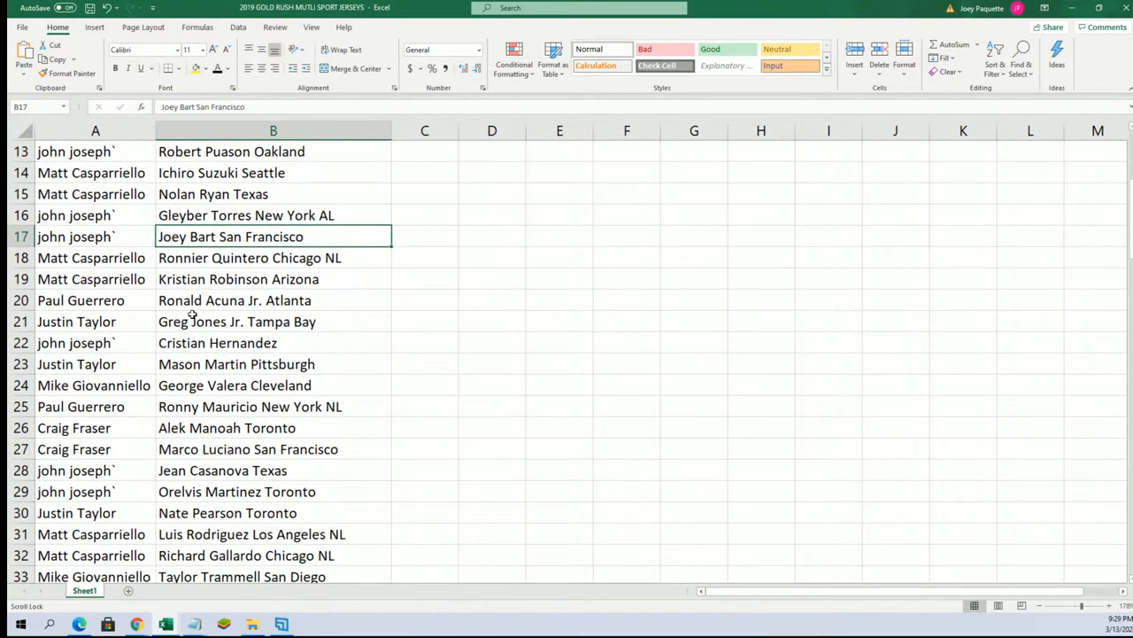
scroll(down, 3)
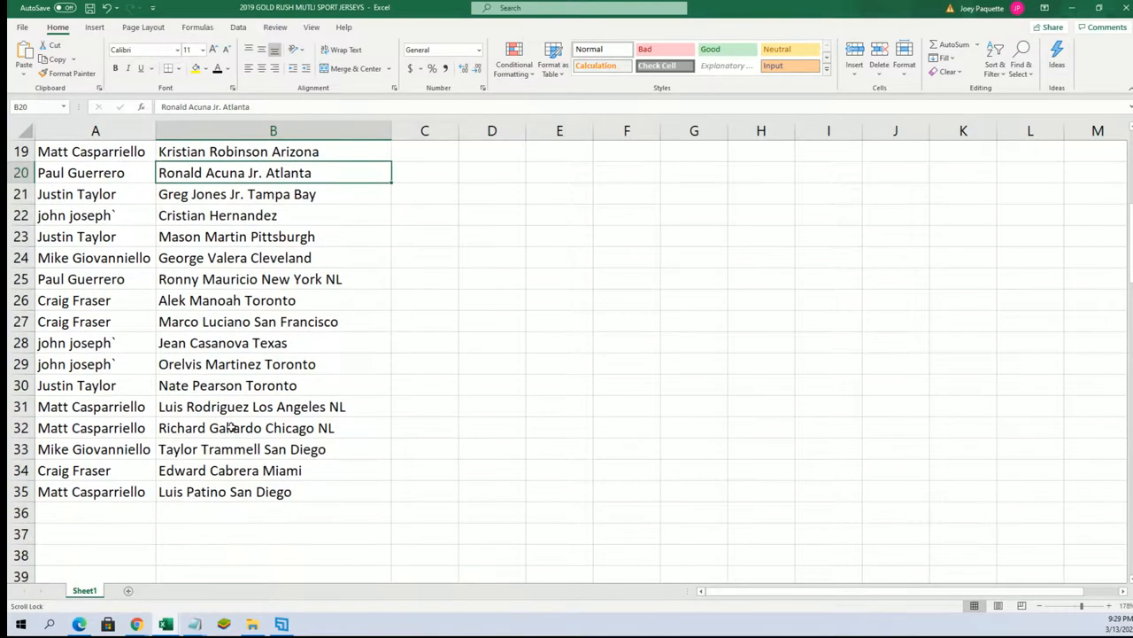